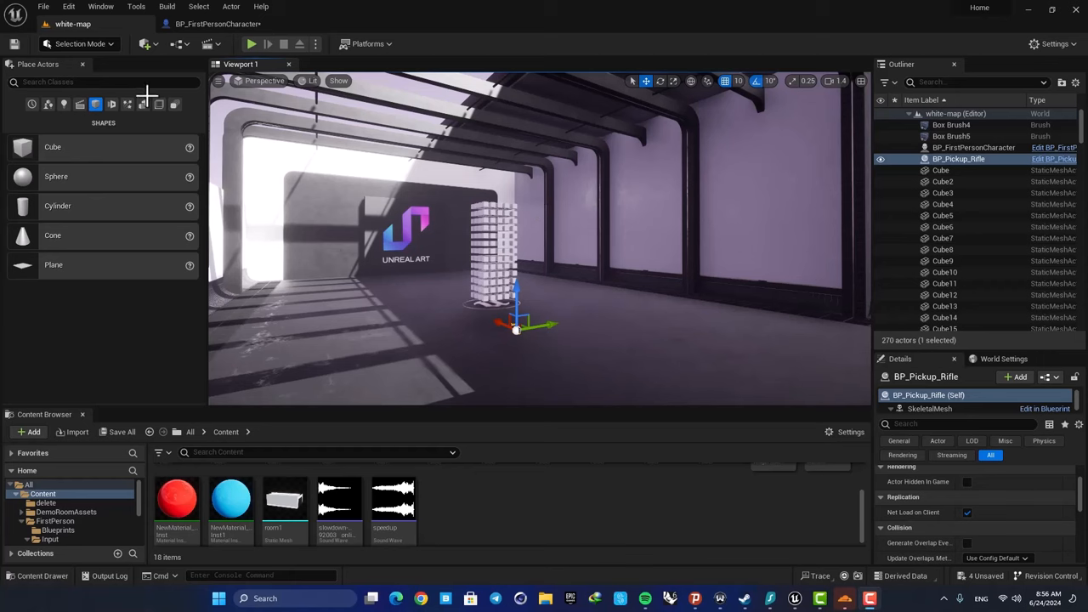
{"action": "mouse_move", "coordinate": [619, 219]}
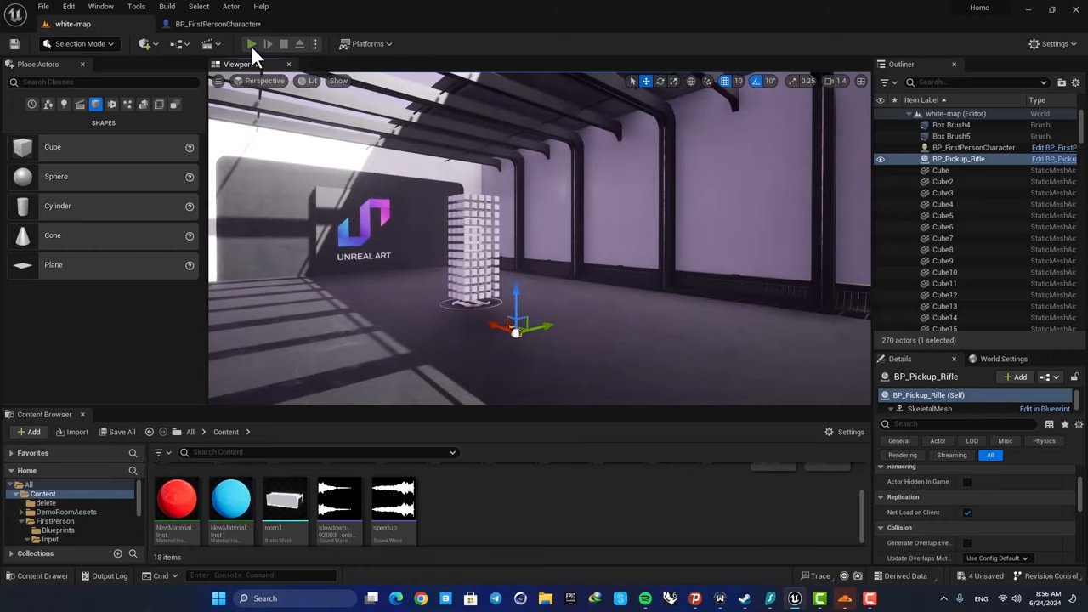
Step: Play-test the level and shoot at the cubes
{"action": "left_click", "coordinate": [251, 43]}
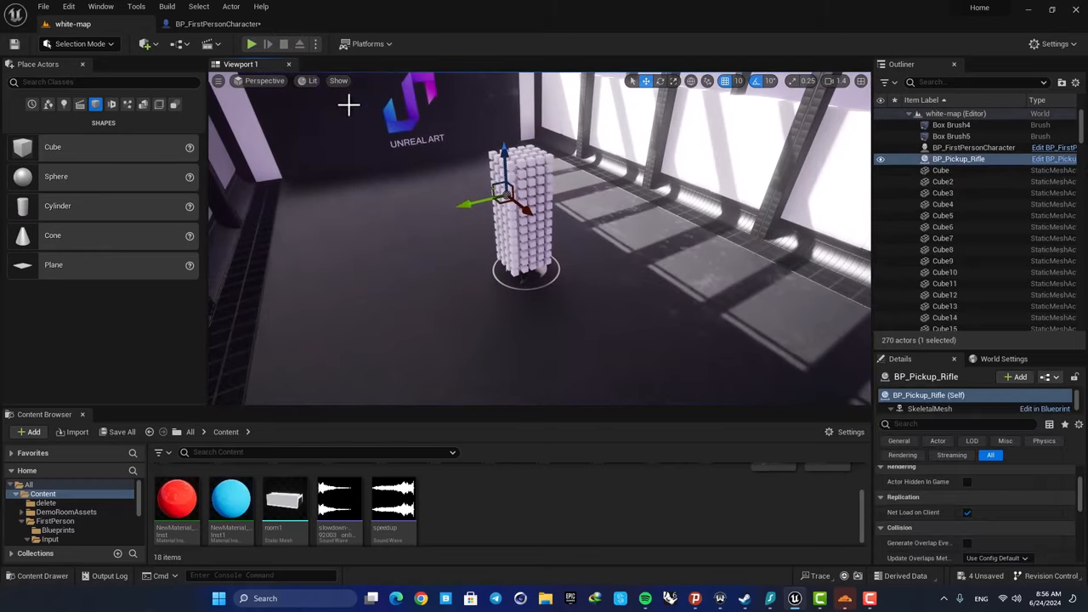
{"action": "left_click", "coordinate": [250, 44]}
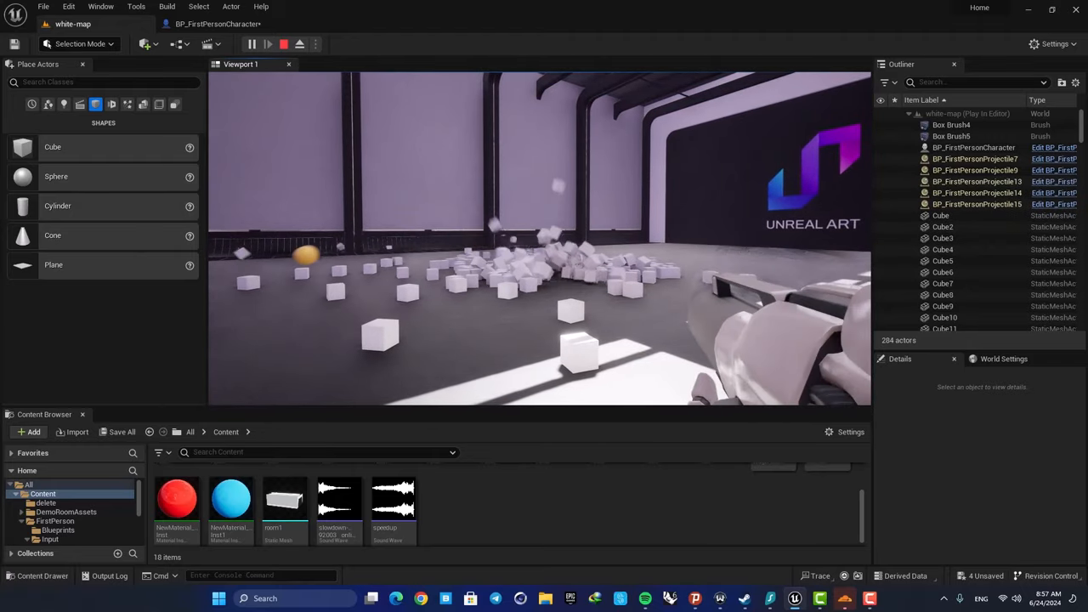
{"action": "left_click", "coordinate": [283, 44]}
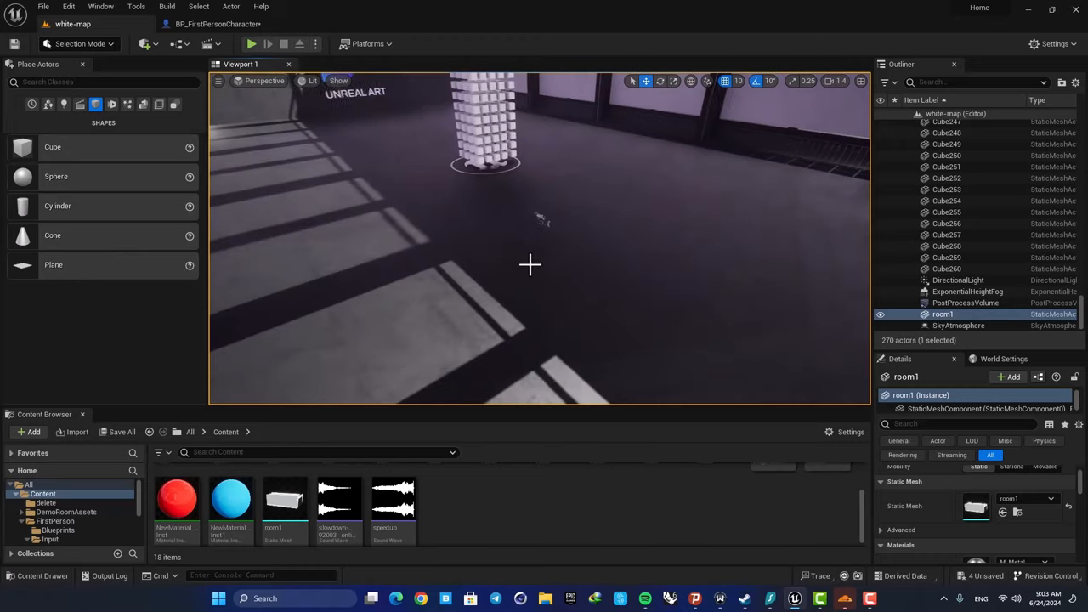
Step: View the character graph, then inspect BP_FirstPersonProjectile's projectile movement component from FirstPerson > Blueprints
{"action": "left_click", "coordinate": [217, 23]}
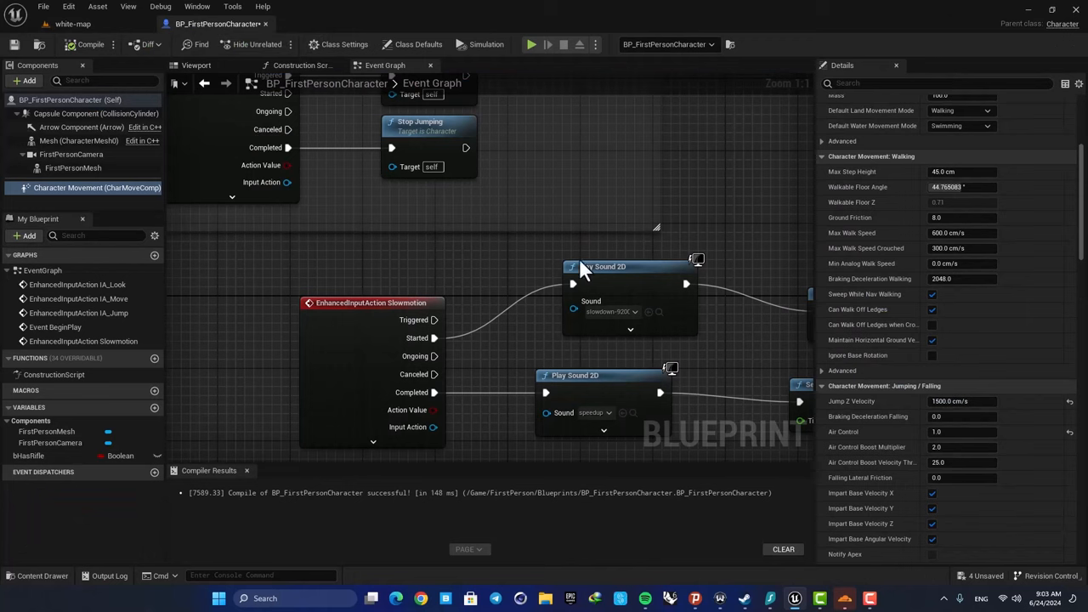
{"action": "scroll", "scroll_direction": "down", "scroll_amount": 3}
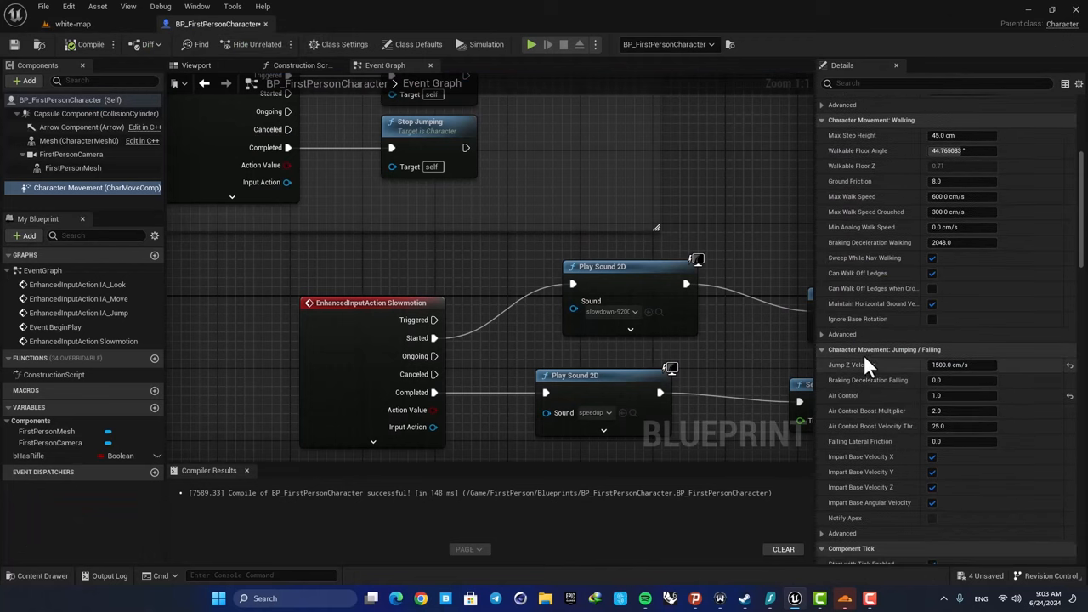
{"action": "mouse_move", "coordinate": [863, 378]}
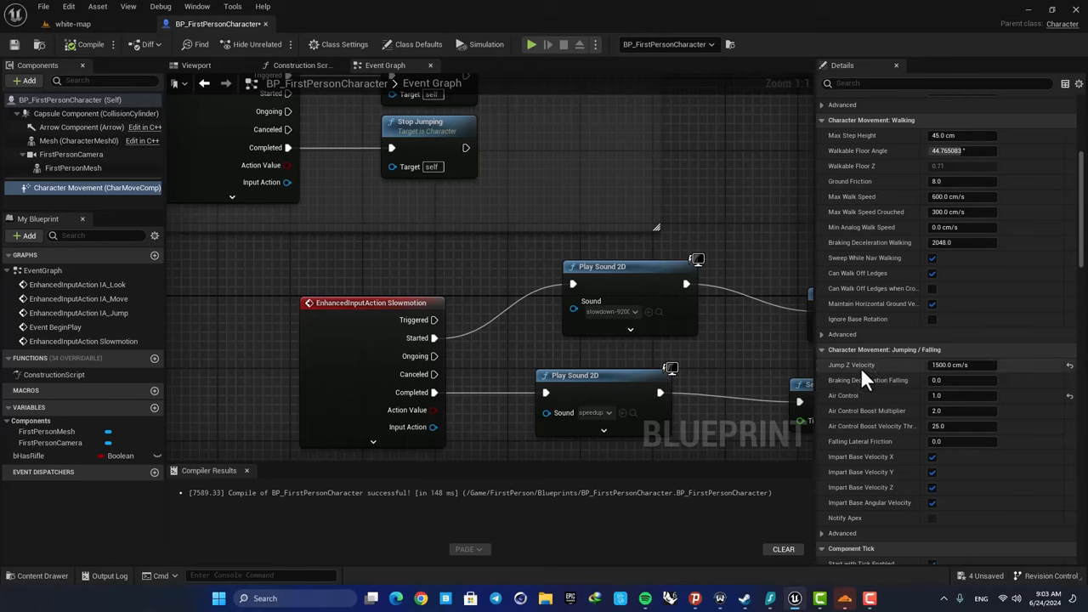
{"action": "mouse_move", "coordinate": [943, 384]}
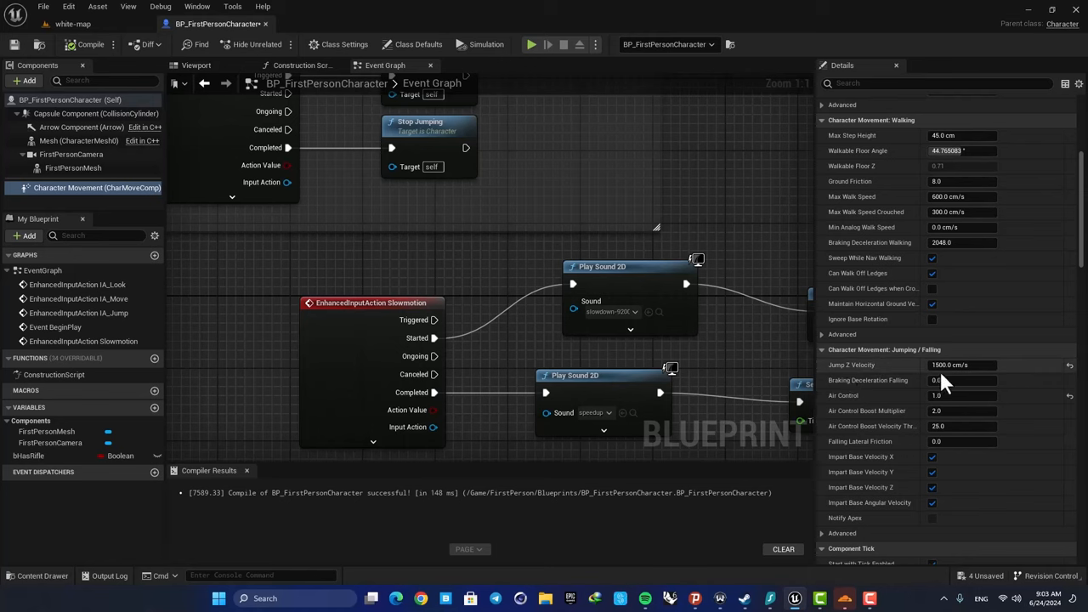
{"action": "mouse_move", "coordinate": [948, 364]}
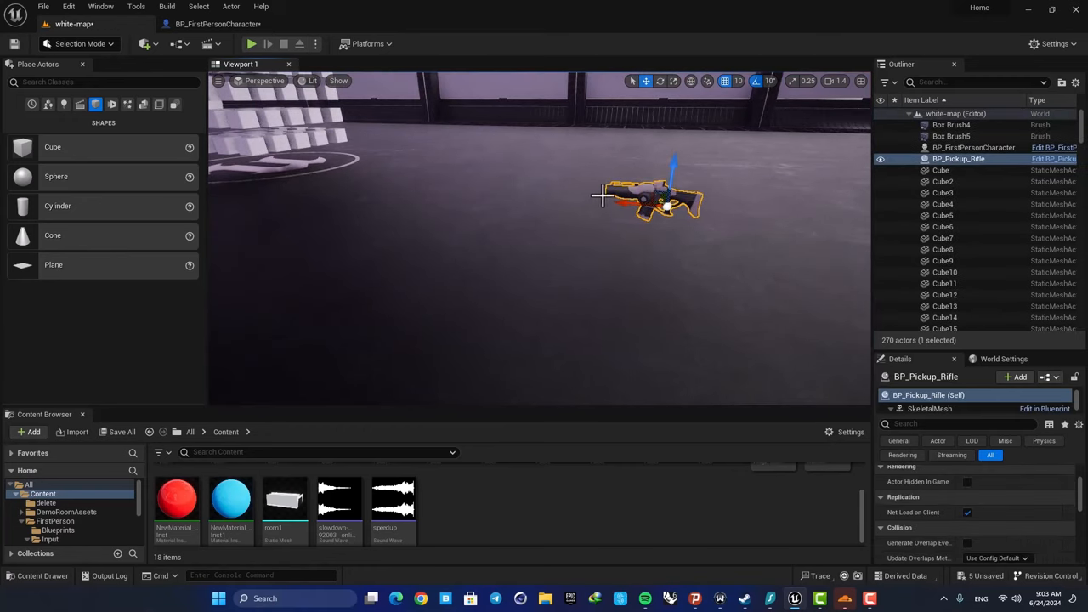
{"action": "left_click", "coordinate": [58, 529]}
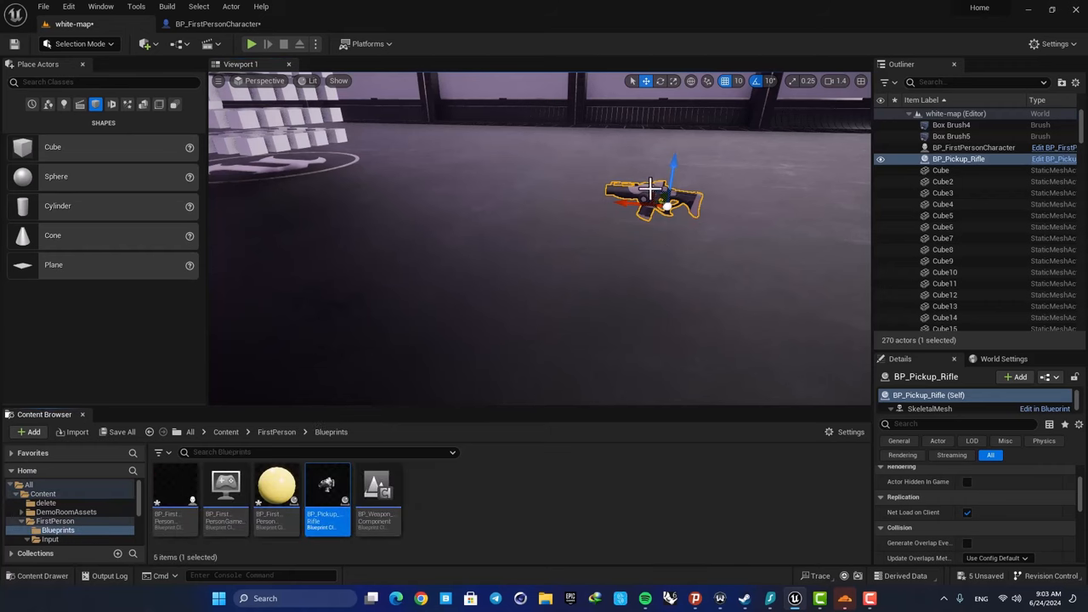
{"action": "mouse_move", "coordinate": [275, 432]}
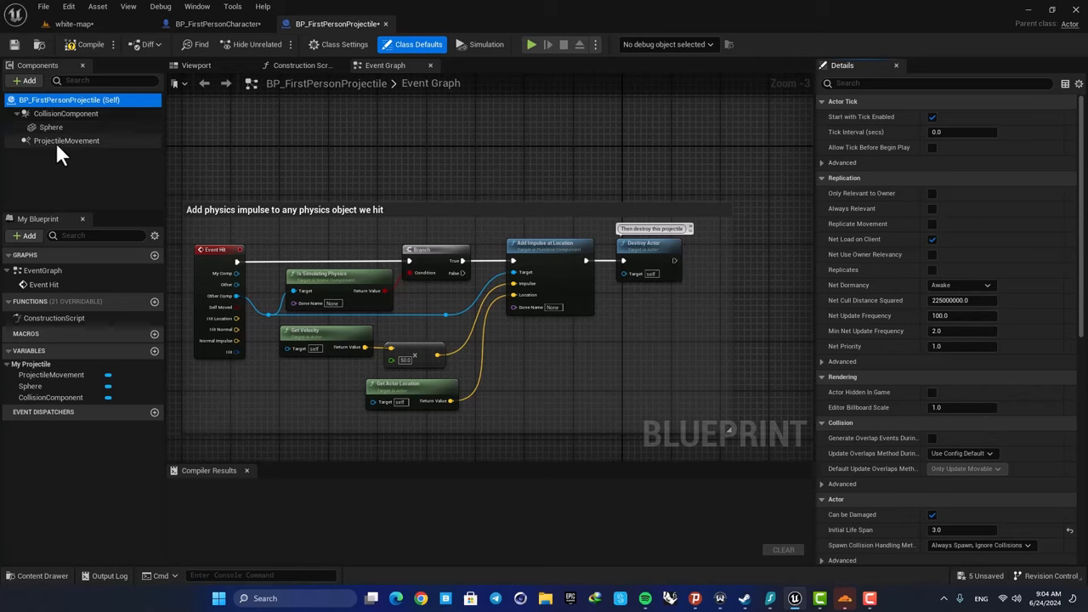
{"action": "left_click", "coordinate": [66, 141]}
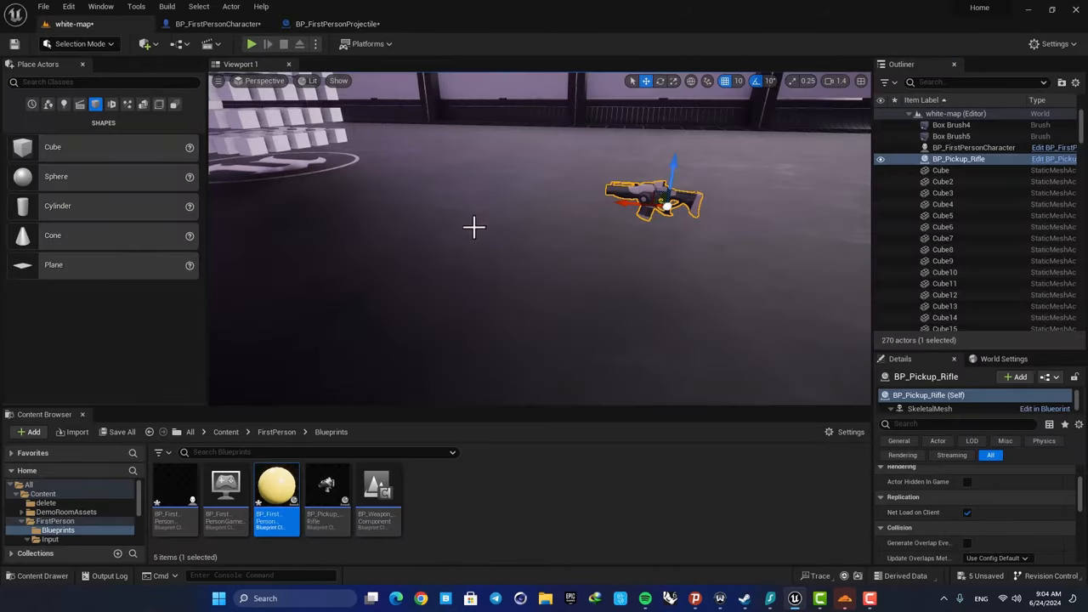
Step: Play-test the level again and shoot at the scattered cubes
{"action": "left_click", "coordinate": [250, 43]}
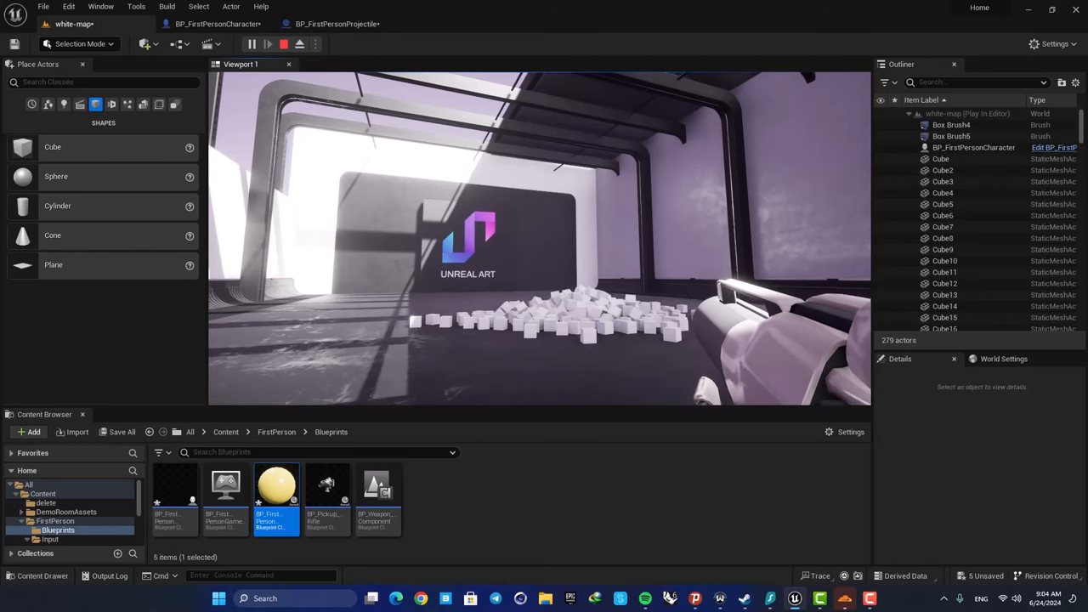
{"action": "left_click", "coordinate": [284, 43]}
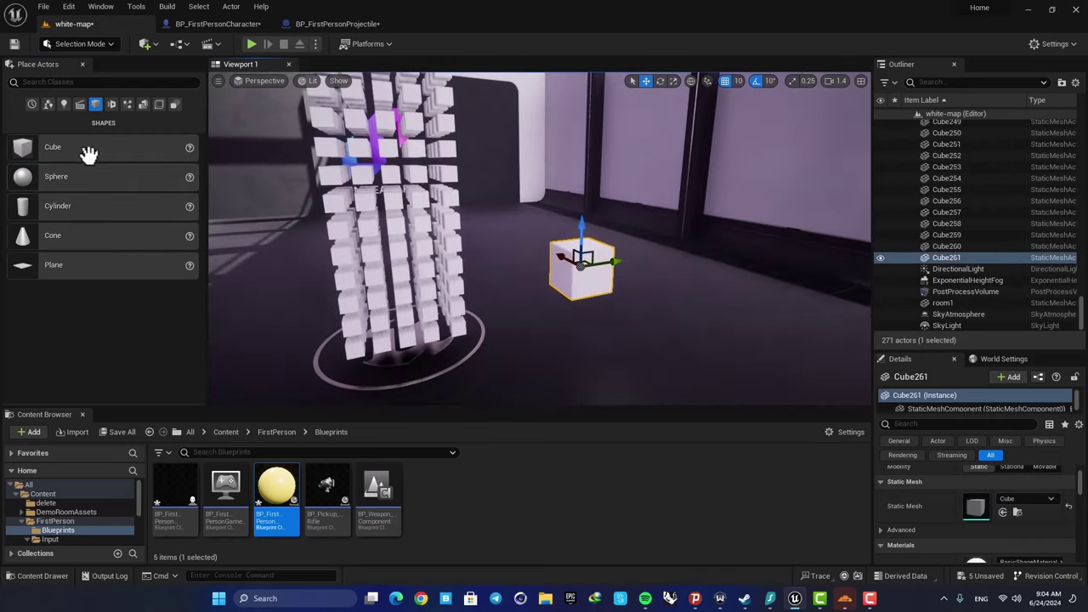
{"action": "mouse_move", "coordinate": [37, 64]}
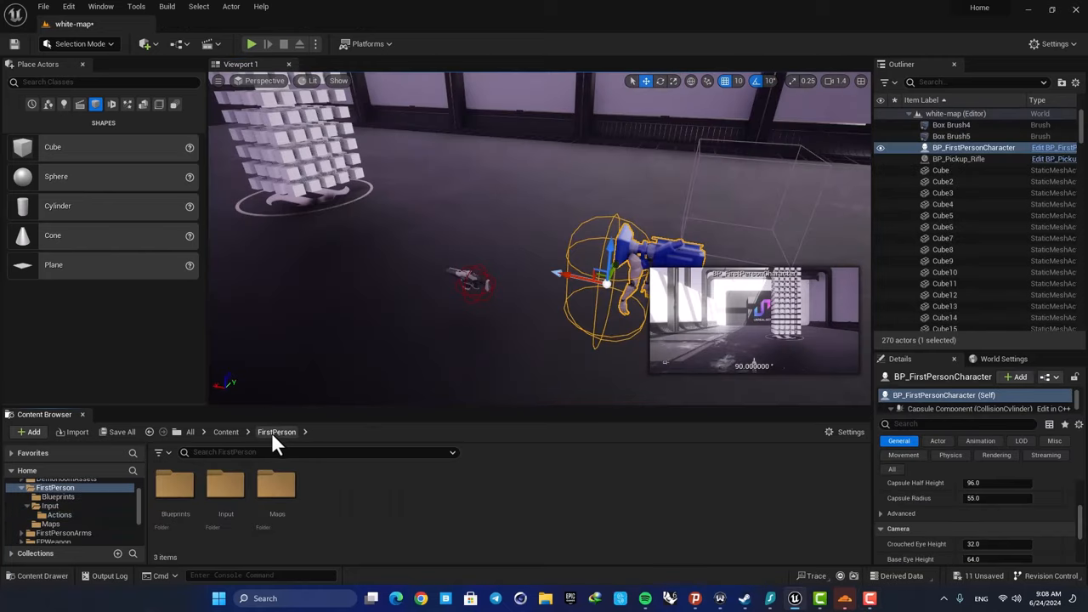
{"action": "mouse_move", "coordinate": [1054, 153]}
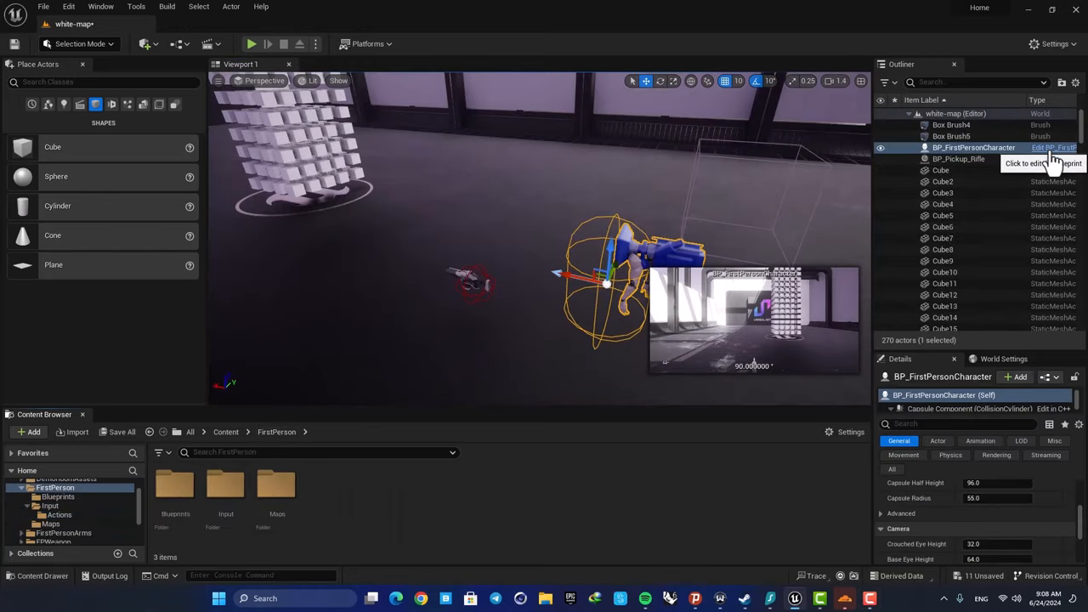
{"action": "mouse_move", "coordinate": [1037, 153]}
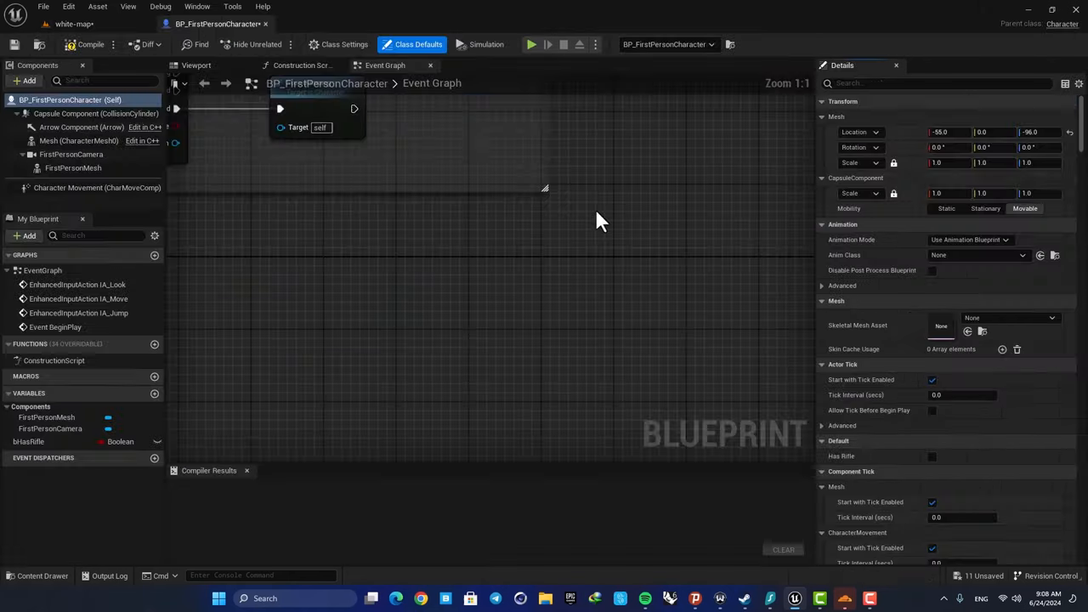
Step: Search 'set global time' in the Event Graph and add Set Global Time Dilation
{"action": "scroll", "scroll_direction": "down", "scroll_amount": 3}
{"action": "type", "text": "set"}
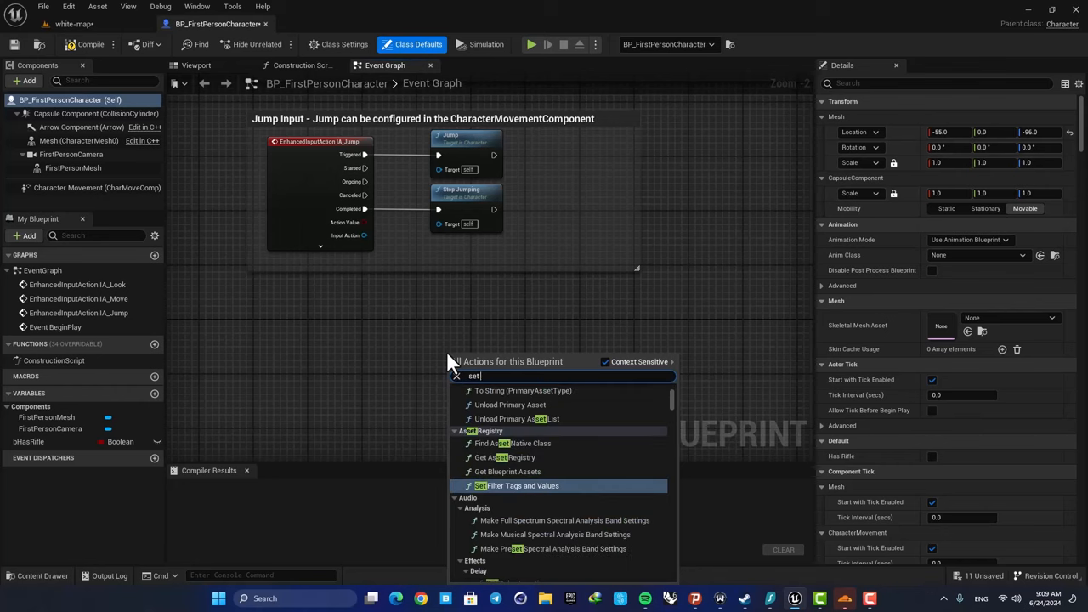
{"action": "type", "text": "global time"}
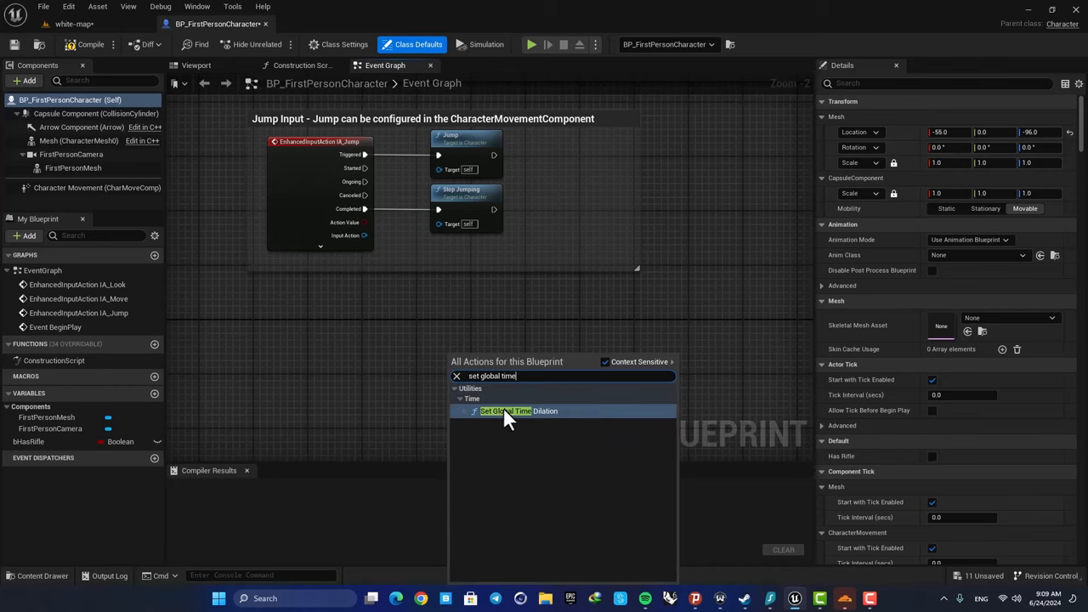
{"action": "left_click", "coordinate": [505, 411]}
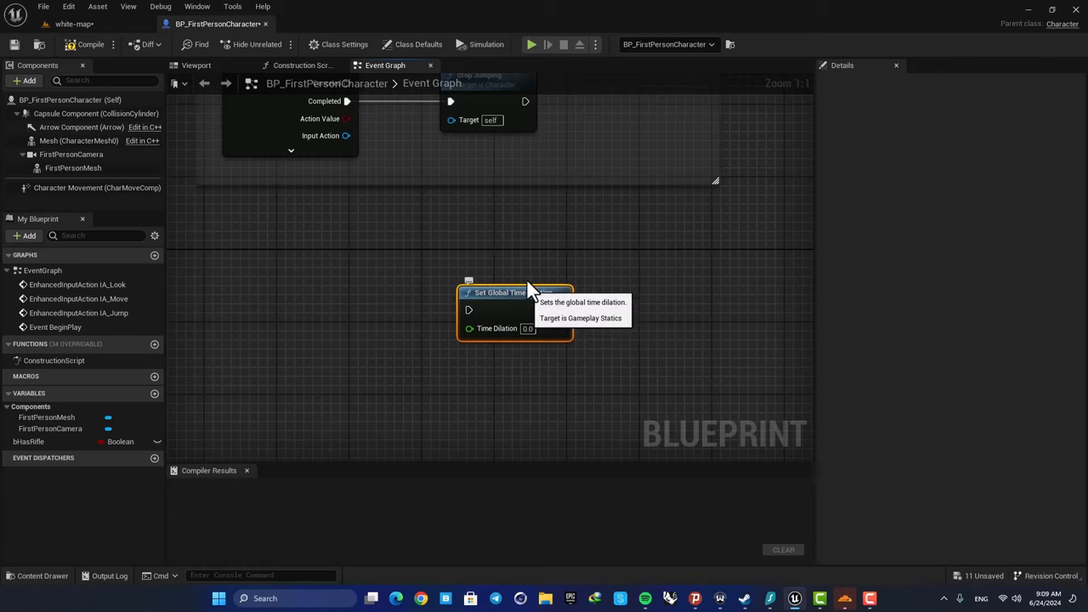
{"action": "mouse_move", "coordinate": [527, 293]}
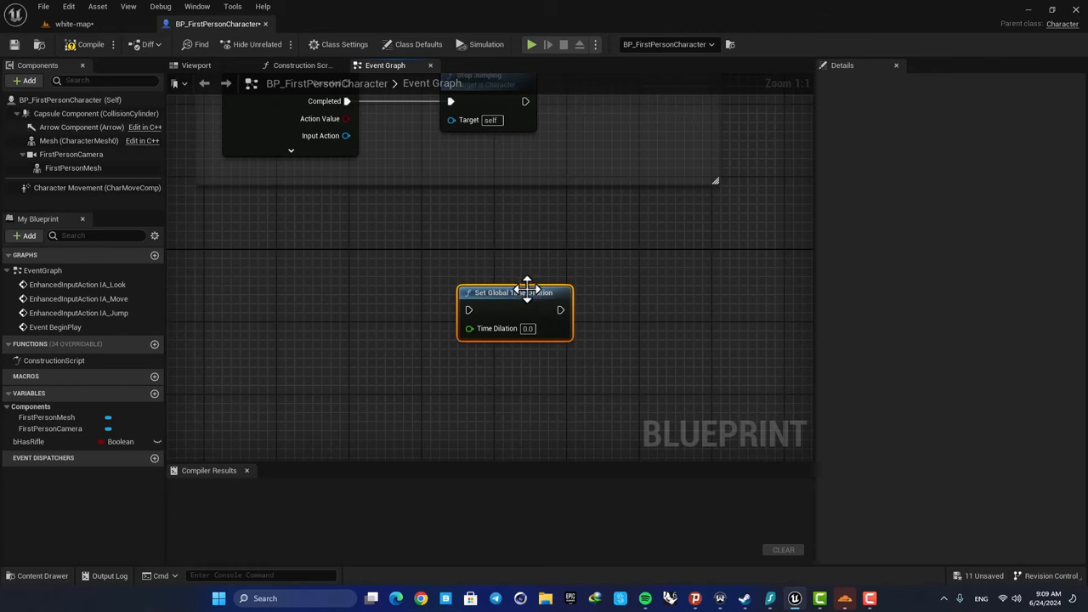
{"action": "mouse_move", "coordinate": [522, 292]}
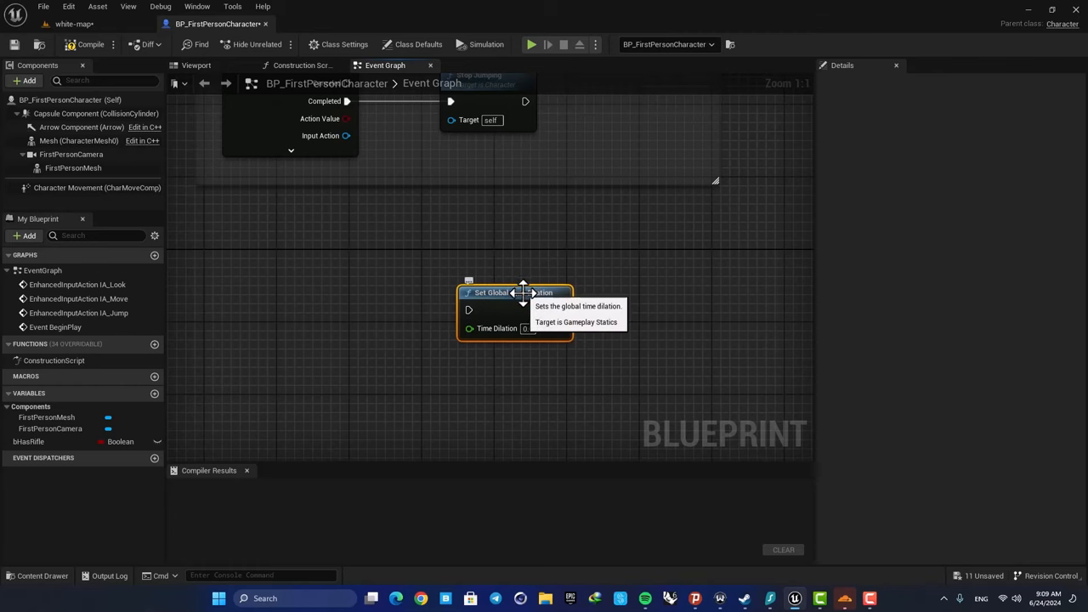
{"action": "mouse_move", "coordinate": [529, 269]}
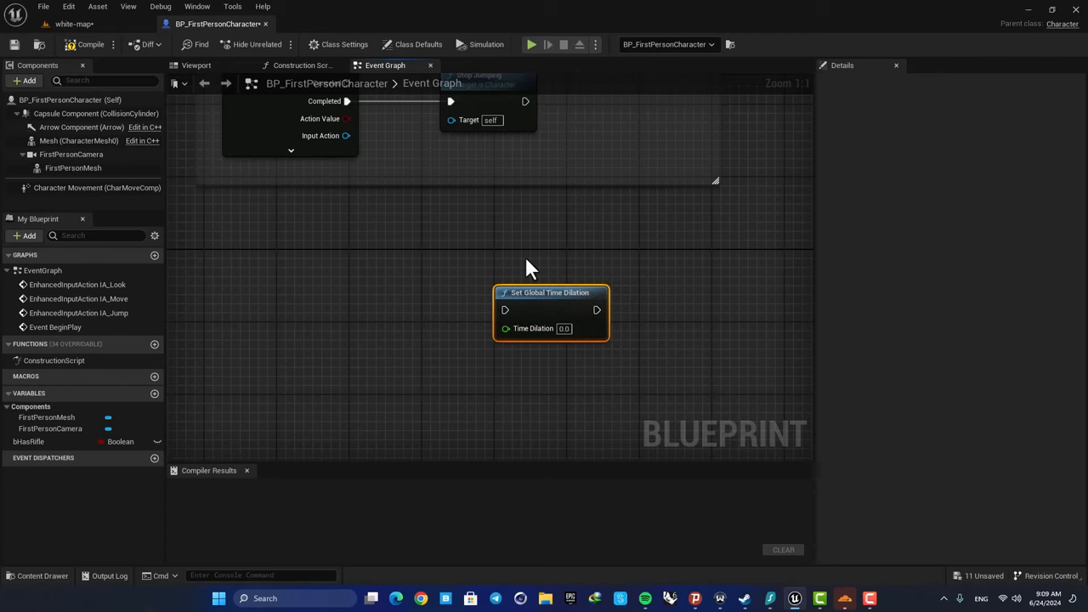
{"action": "mouse_move", "coordinate": [525, 262]}
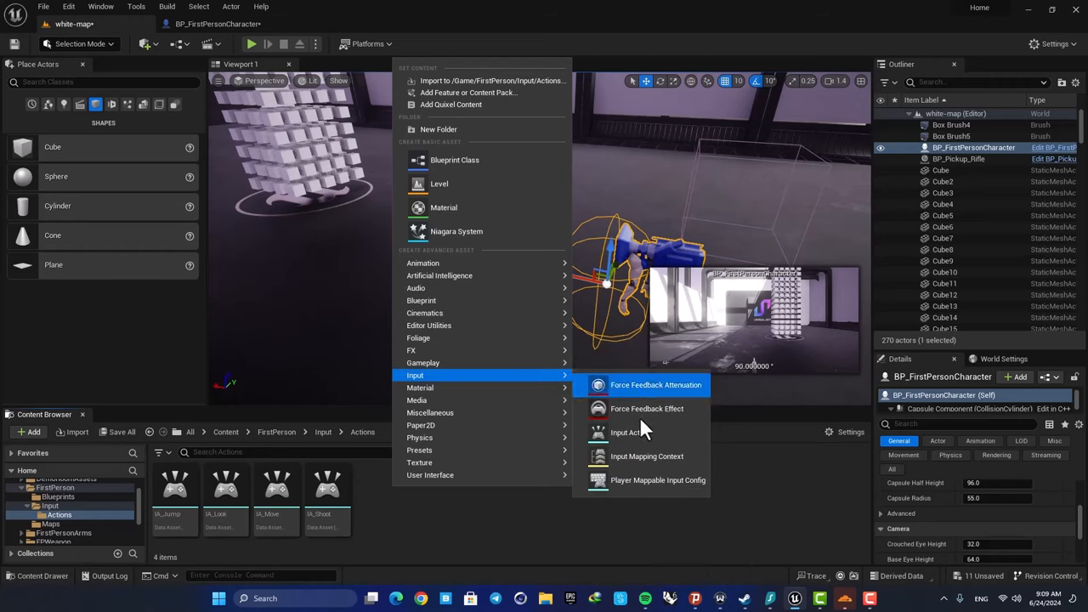
Step: Create a Slowmotion Input Action asset in the FirstPerson Input > Actions folder
{"action": "left_click", "coordinate": [625, 432]}
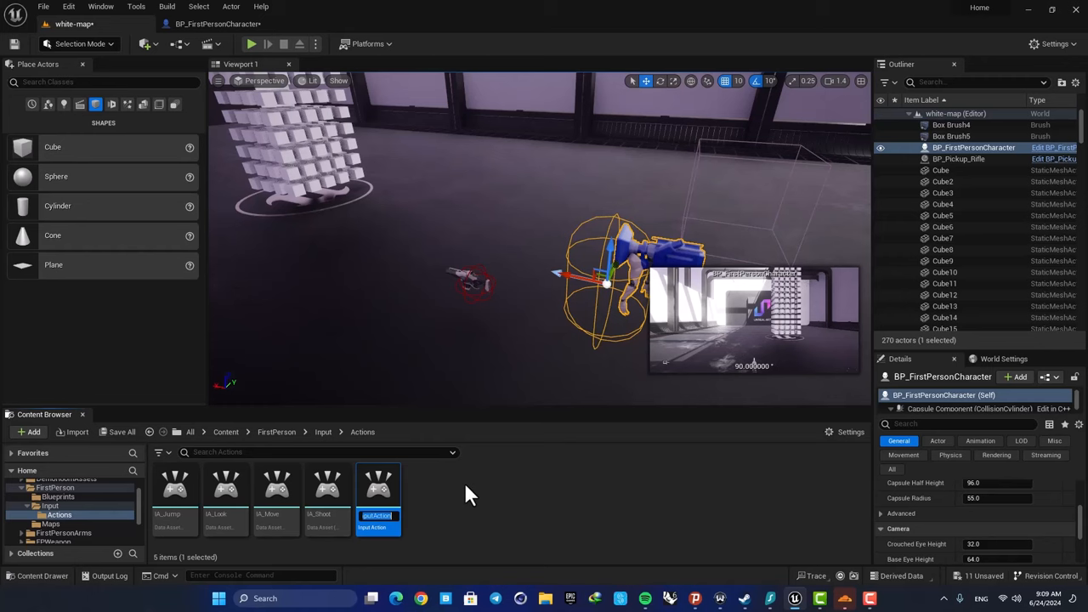
{"action": "mouse_move", "coordinate": [536, 527]}
{"action": "type", "text": "Slowmotion"}
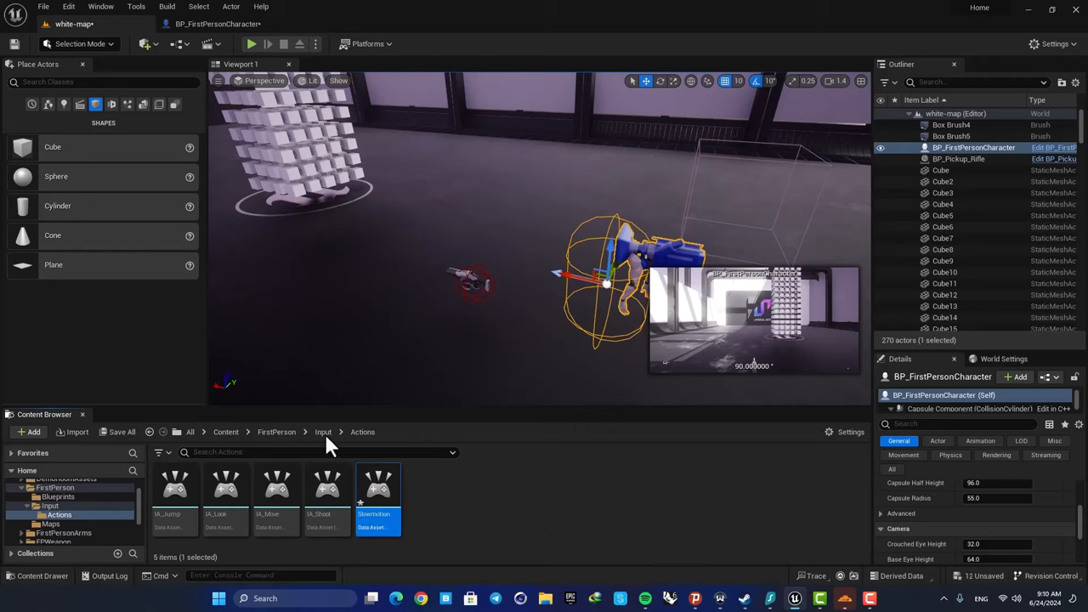
{"action": "left_click", "coordinate": [324, 432]}
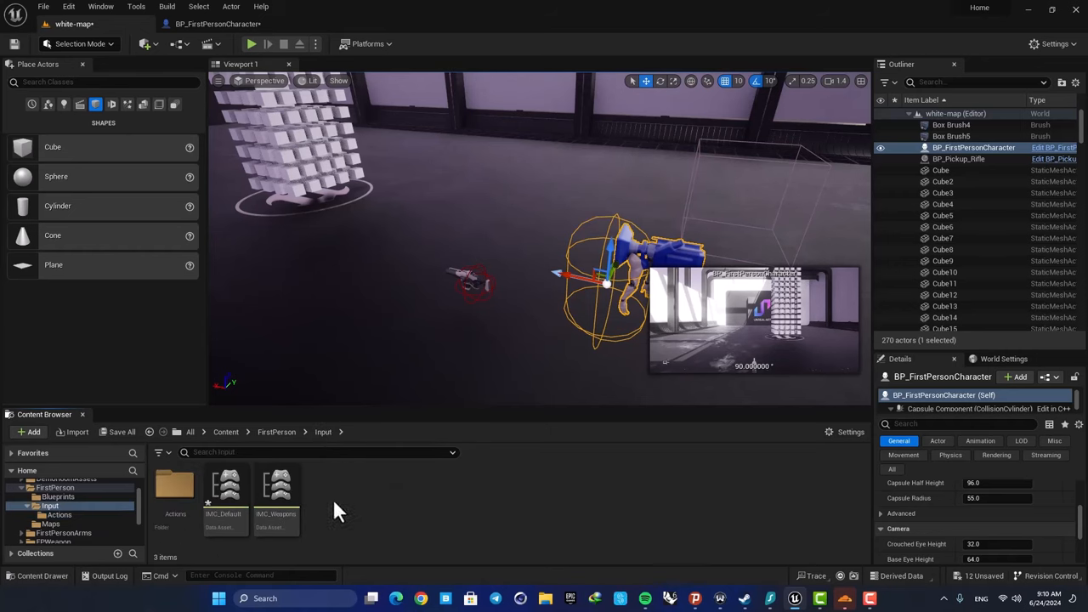
{"action": "mouse_move", "coordinate": [224, 485]}
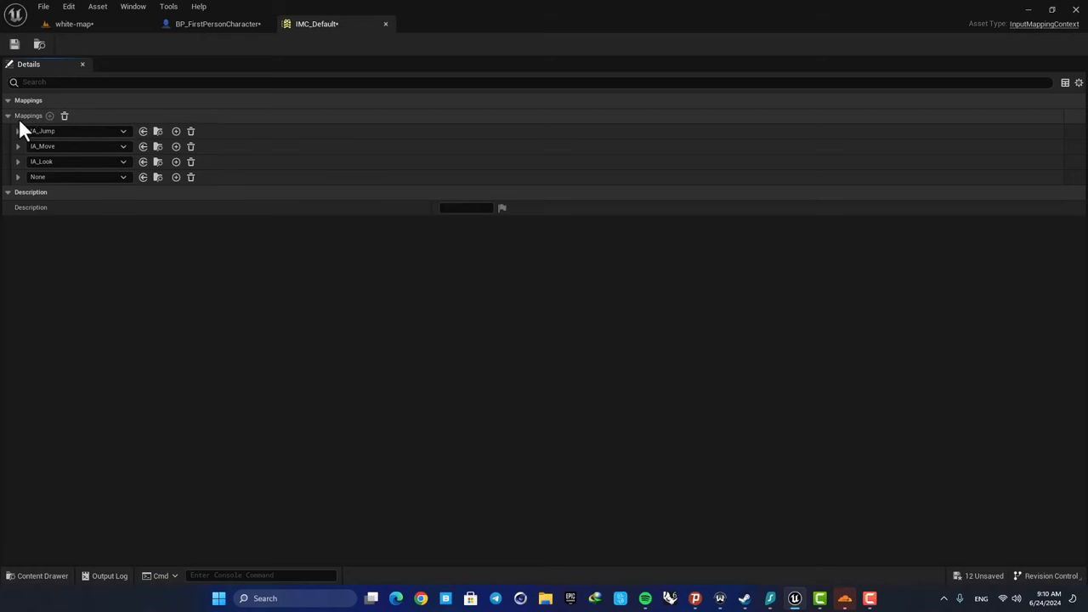
{"action": "mouse_move", "coordinate": [191, 177]}
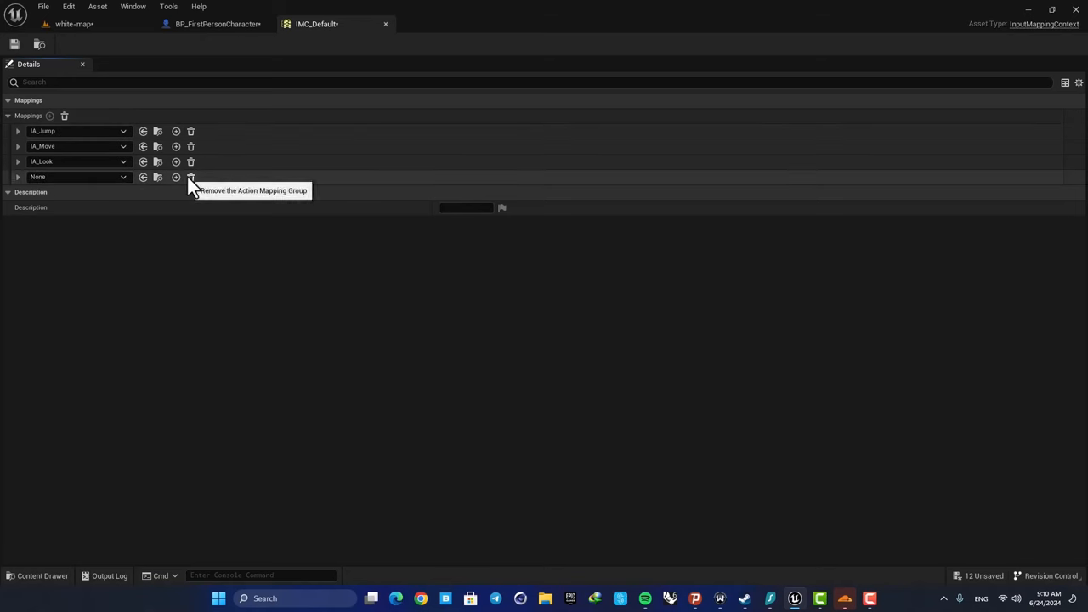
Step: In IMC_Default, replace the empty mapping with Slowmotion bound to the E key
{"action": "left_click", "coordinate": [191, 177]}
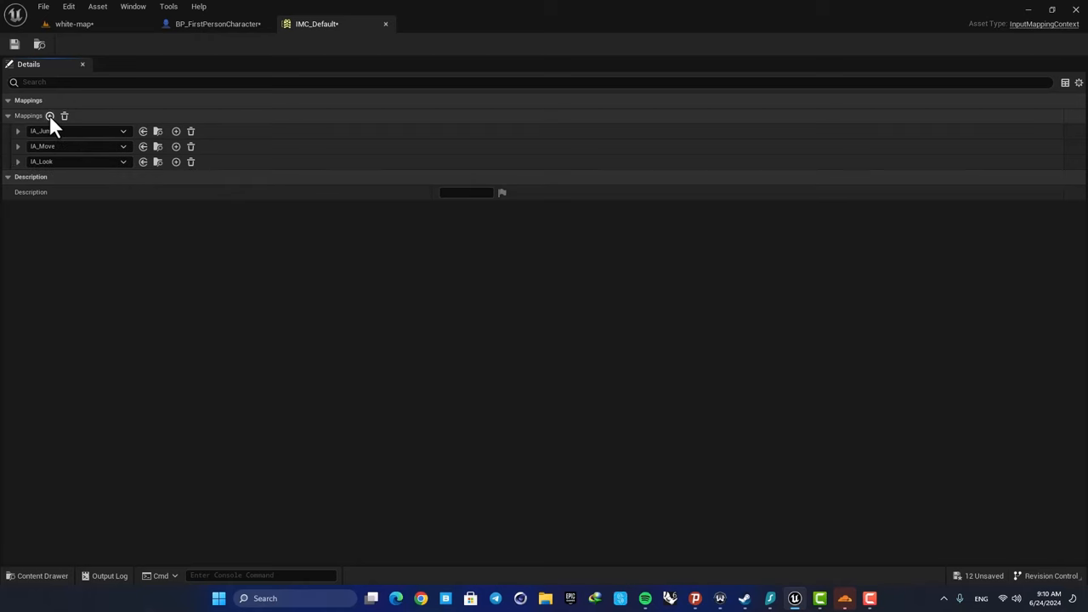
{"action": "left_click", "coordinate": [49, 115]}
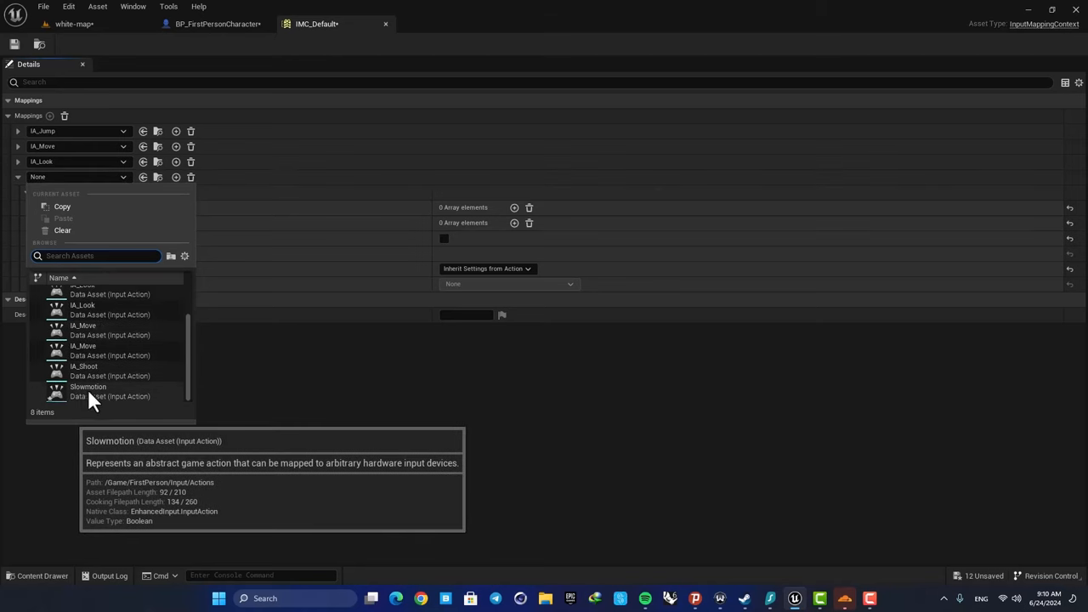
{"action": "left_click", "coordinate": [88, 391]}
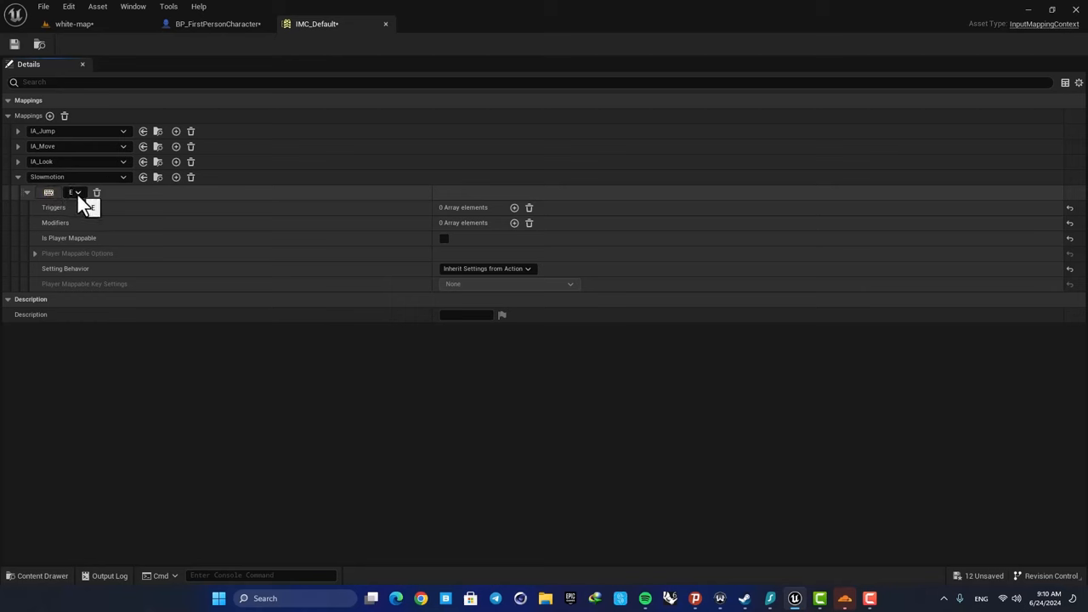
{"action": "mouse_move", "coordinate": [56, 85]}
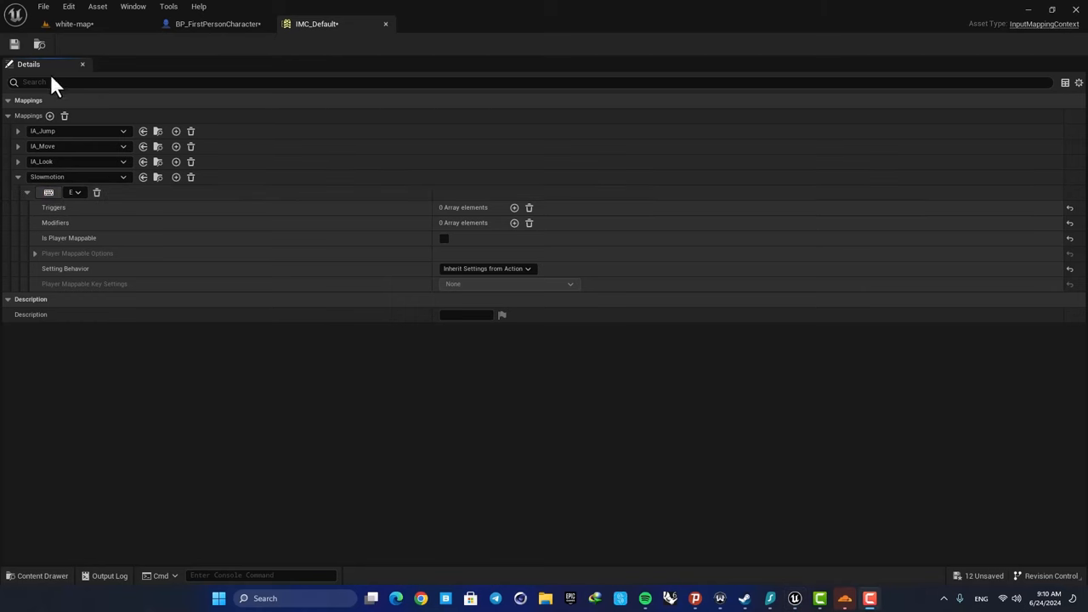
{"action": "left_click", "coordinate": [217, 23]}
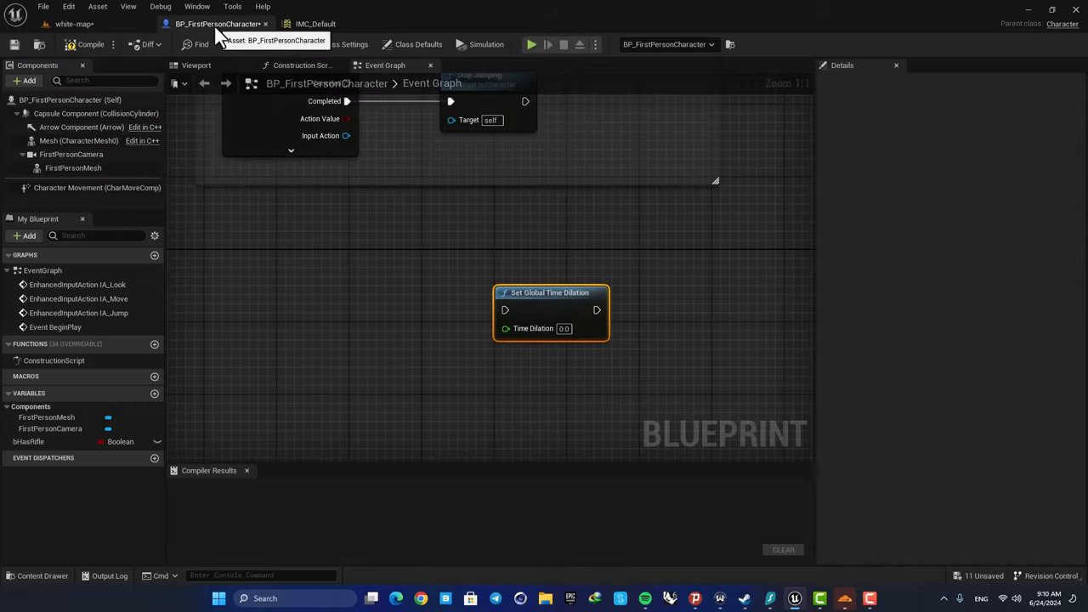
{"action": "mouse_move", "coordinate": [377, 255]}
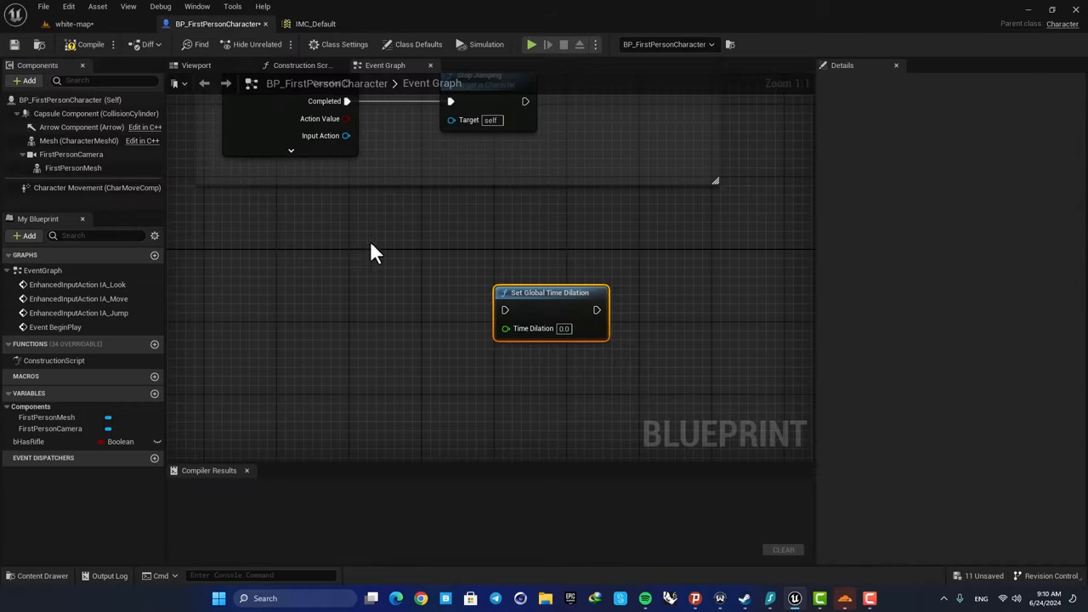
{"action": "mouse_move", "coordinate": [394, 319]}
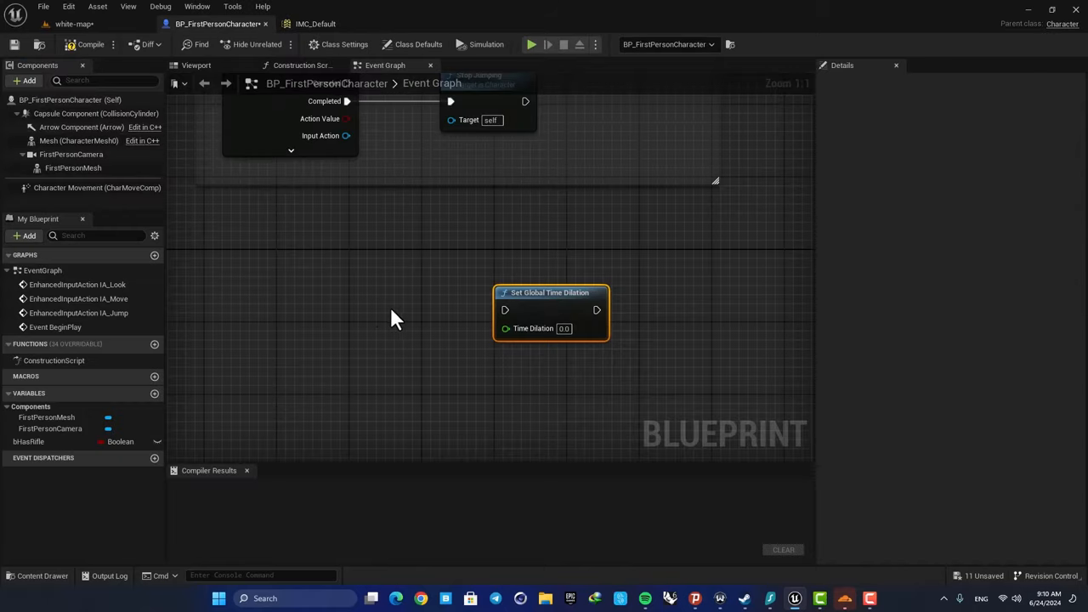
Step: Add the Slowmotion event, wiring Started to time dilation 0.3 and Completed to 1.0
{"action": "right_click", "coordinate": [392, 318]}
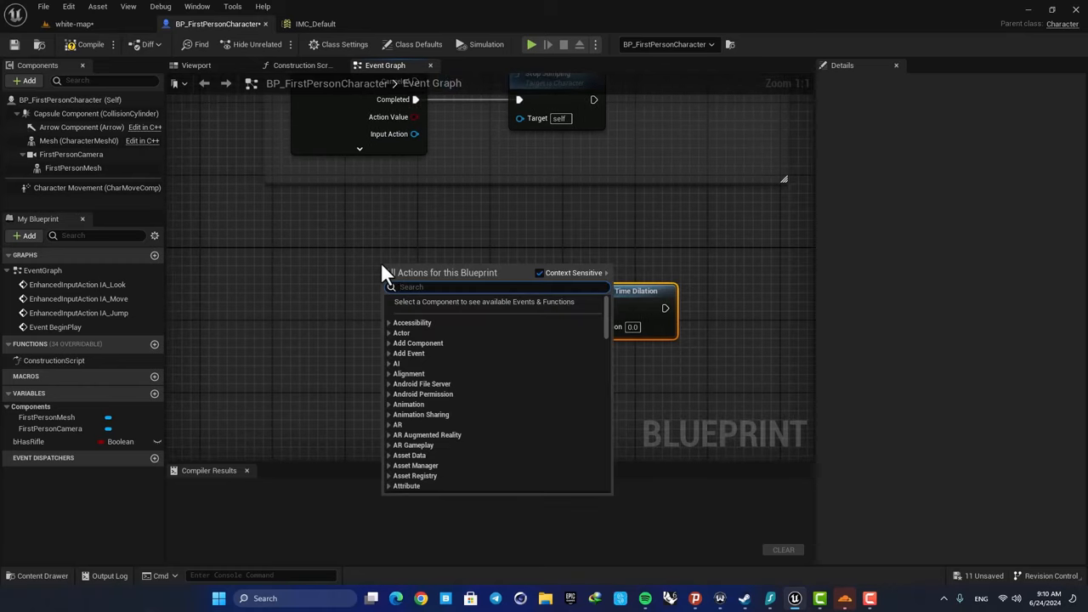
{"action": "type", "text": "slowmo"}
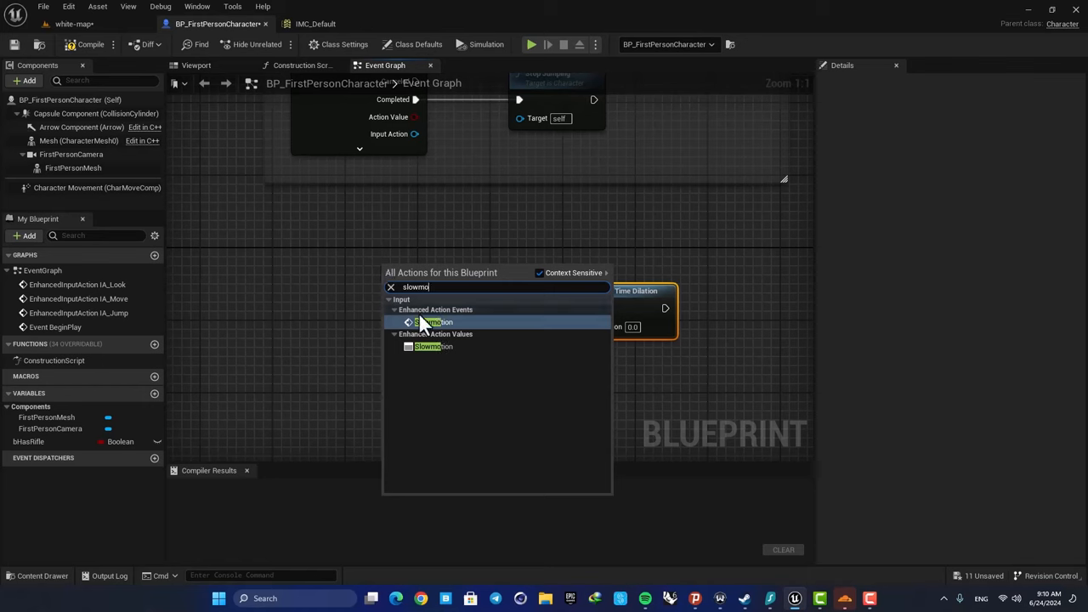
{"action": "left_click", "coordinate": [438, 321]}
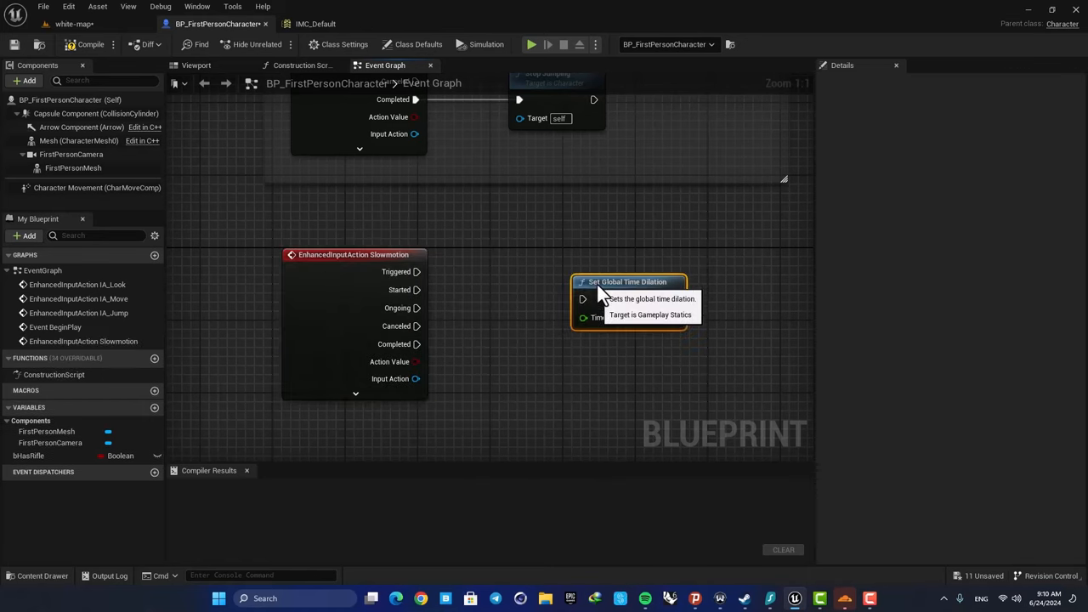
{"action": "mouse_move", "coordinate": [522, 282]}
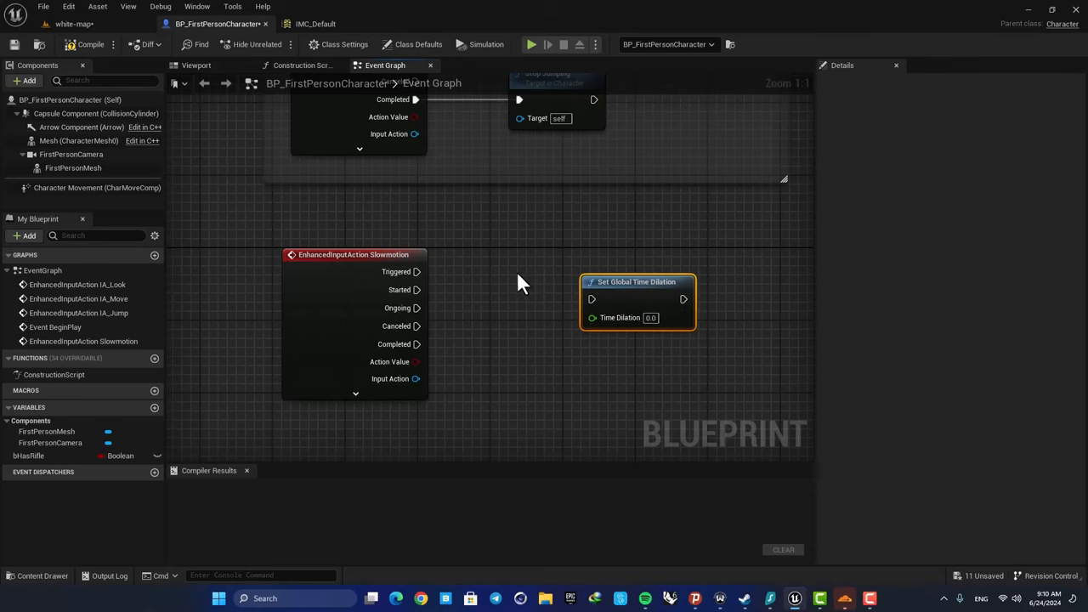
{"action": "mouse_move", "coordinate": [580, 285]}
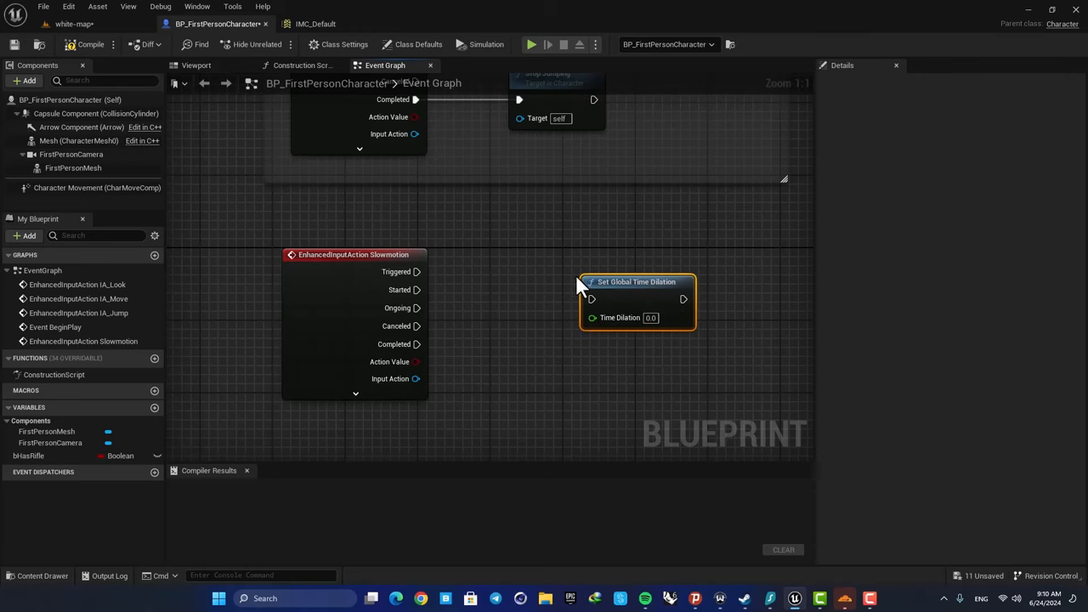
{"action": "mouse_move", "coordinate": [631, 281]}
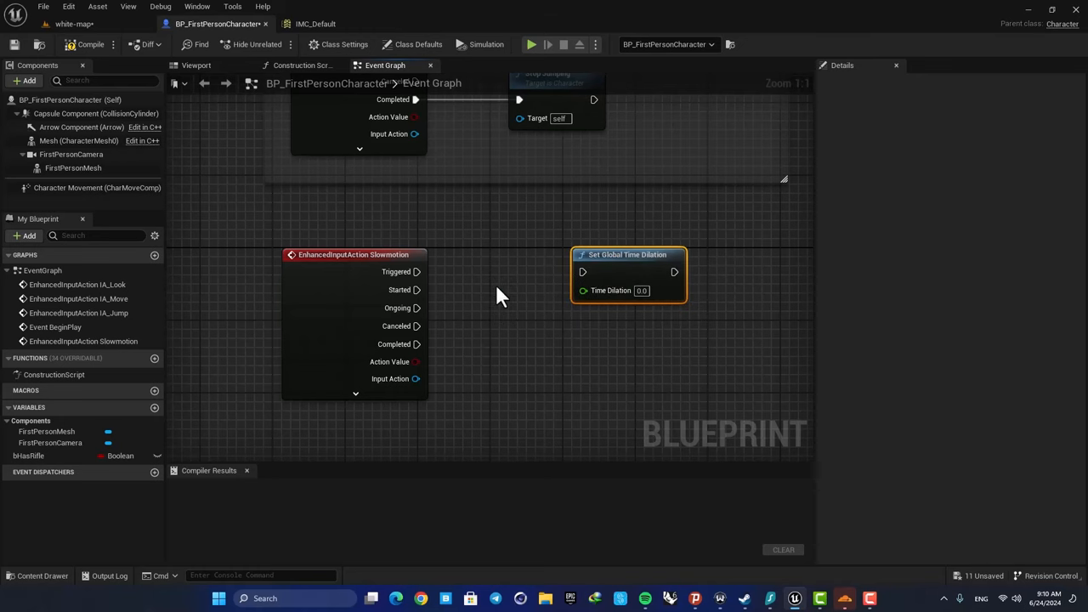
{"action": "mouse_move", "coordinate": [400, 273]}
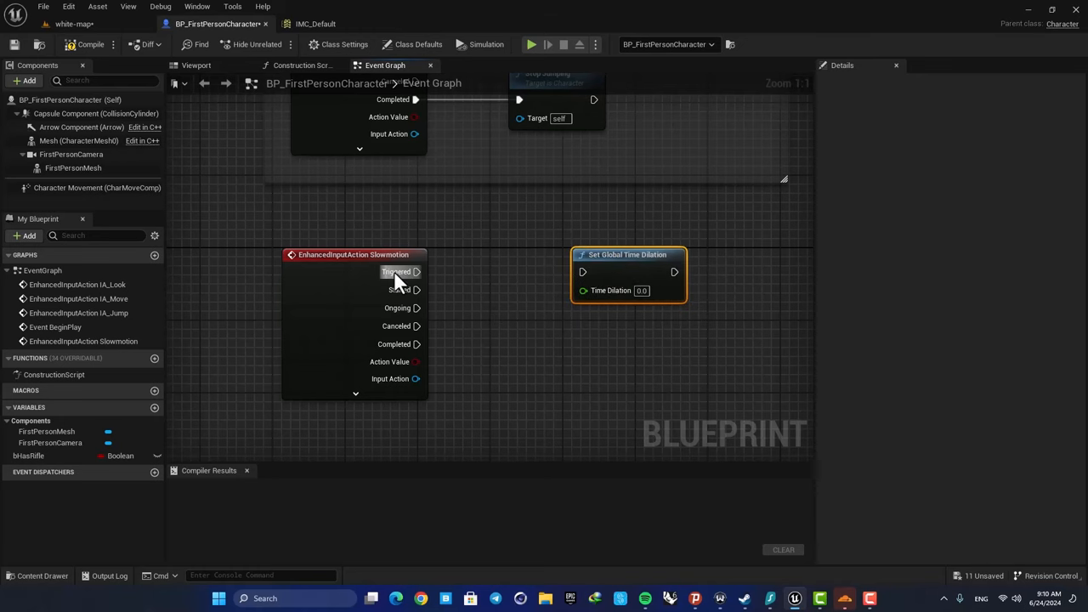
{"action": "mouse_move", "coordinate": [406, 302]}
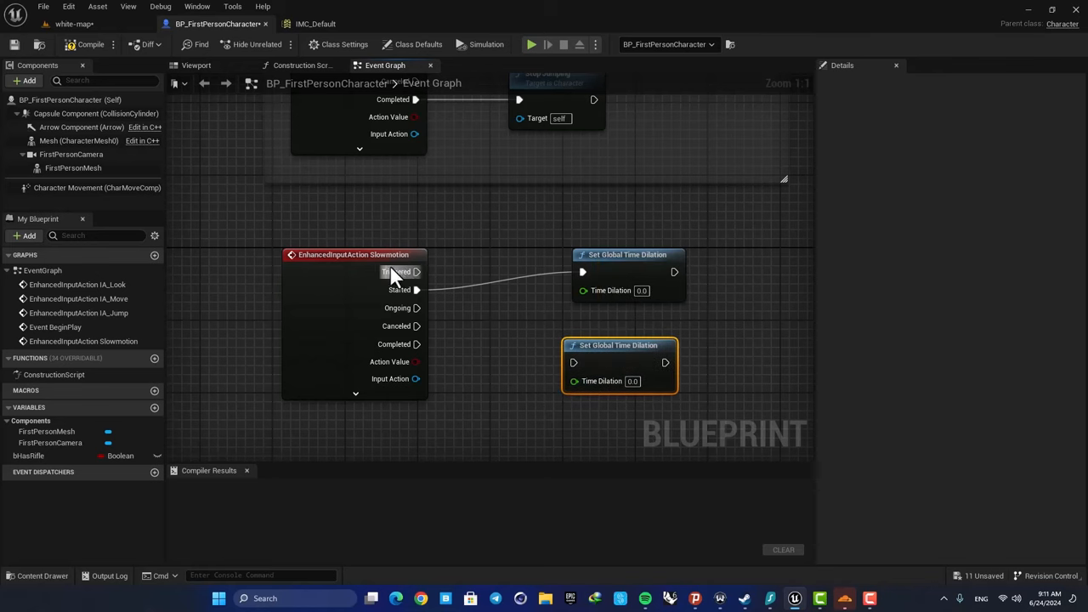
{"action": "mouse_move", "coordinate": [408, 336]}
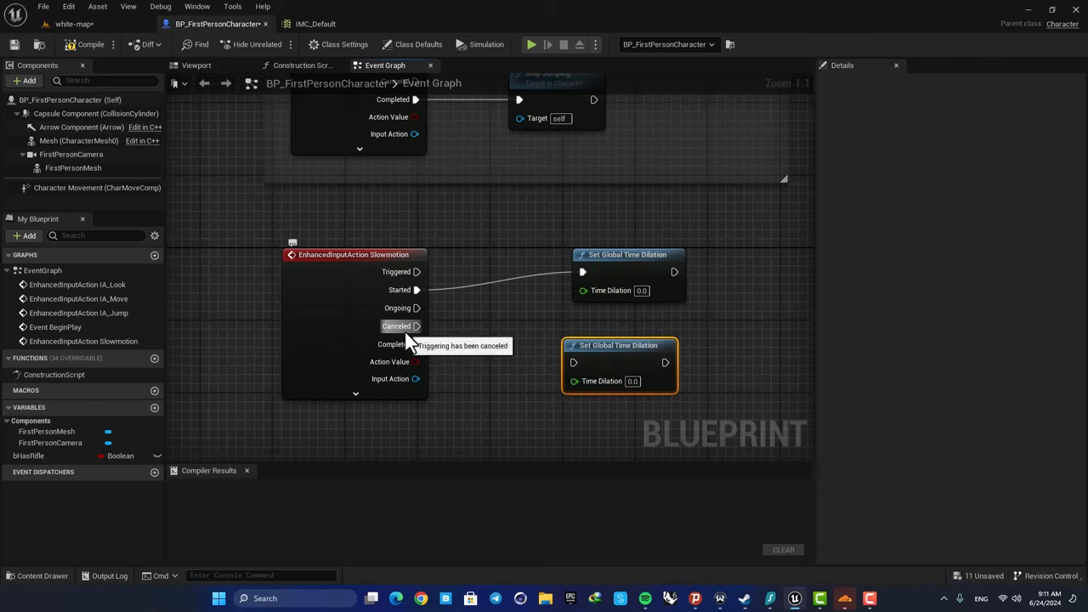
{"action": "mouse_move", "coordinate": [391, 344]}
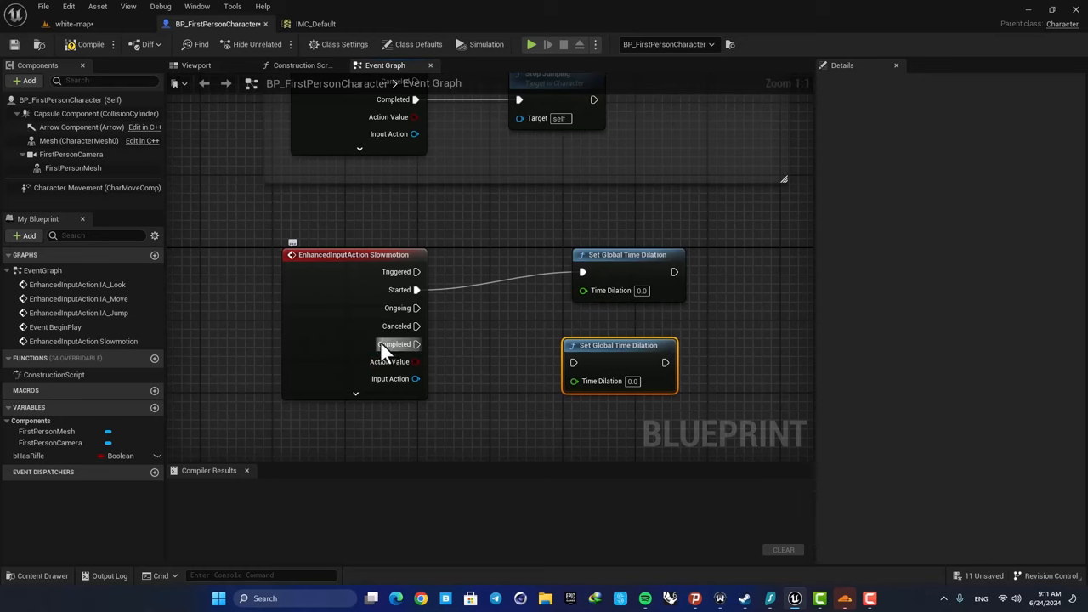
{"action": "mouse_move", "coordinate": [396, 344]}
{"action": "type", "text": "0.3"}
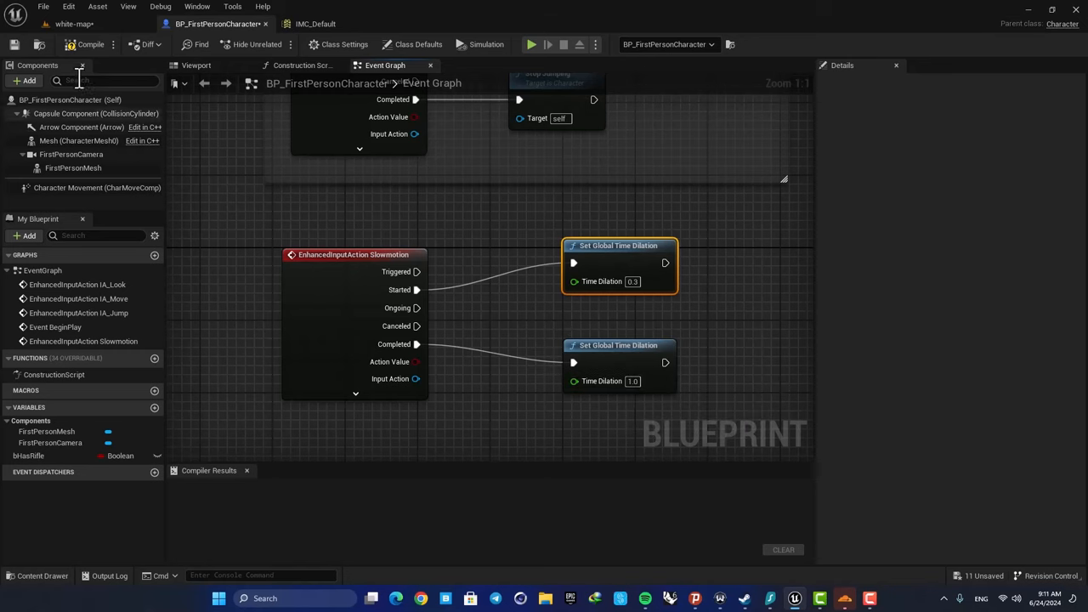
{"action": "left_click", "coordinate": [74, 23]}
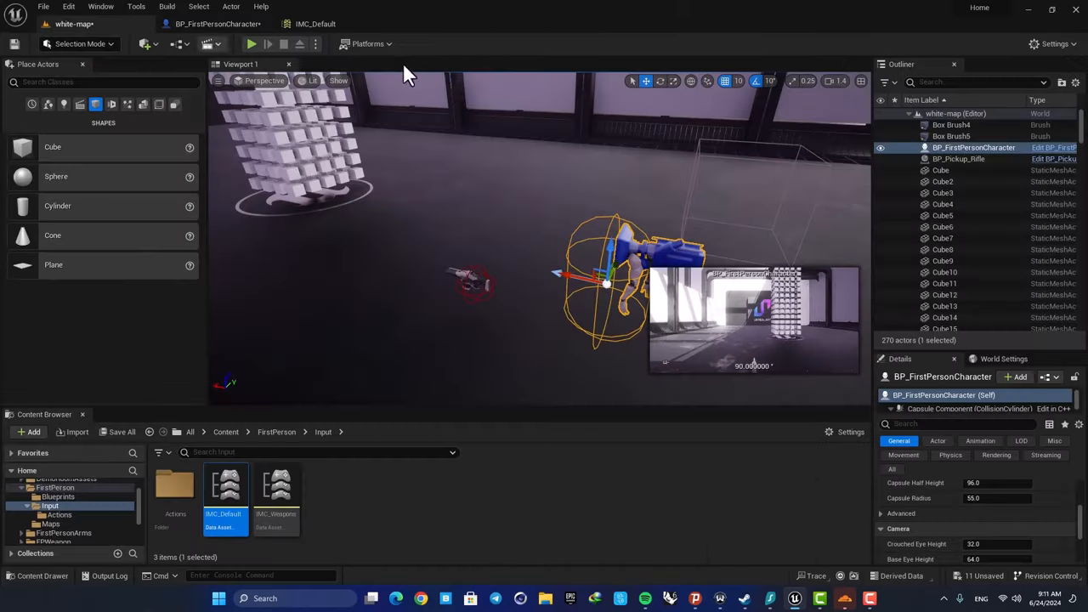
{"action": "left_click", "coordinate": [250, 43]}
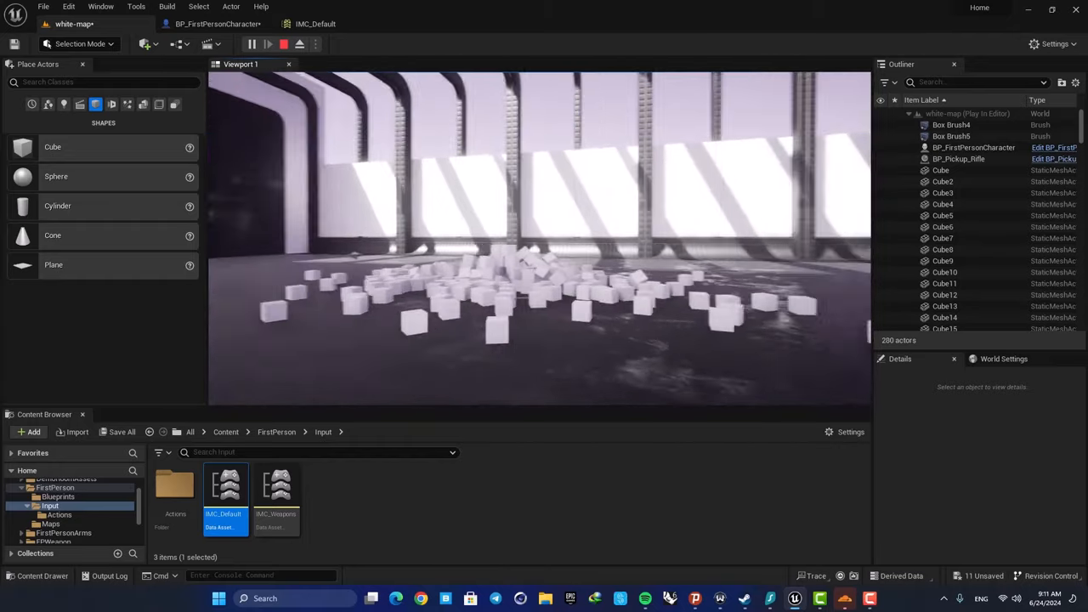
{"action": "left_click", "coordinate": [283, 43]}
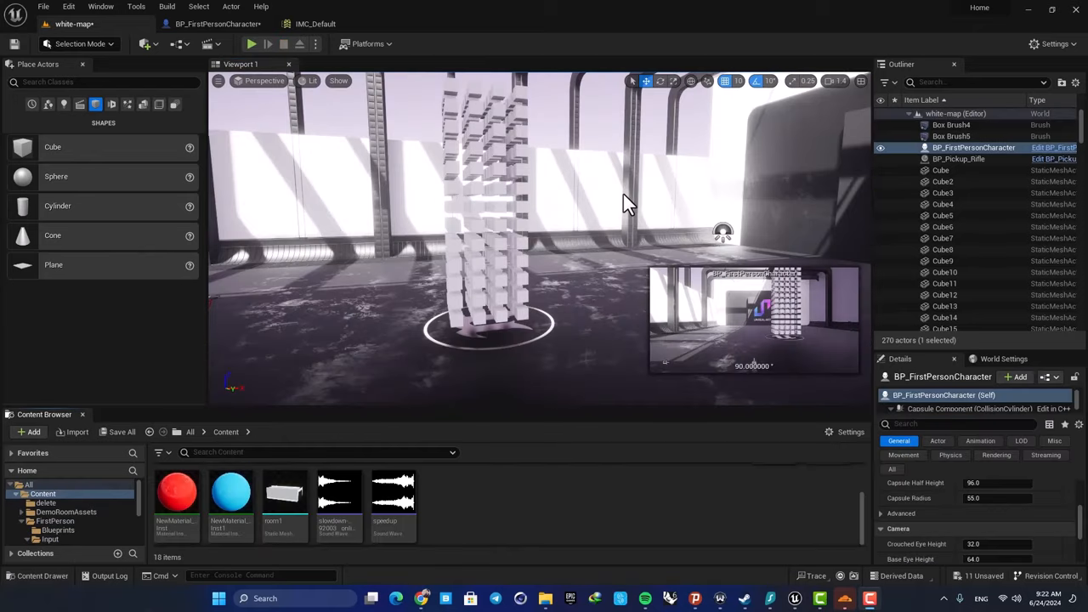
{"action": "mouse_move", "coordinate": [597, 192]}
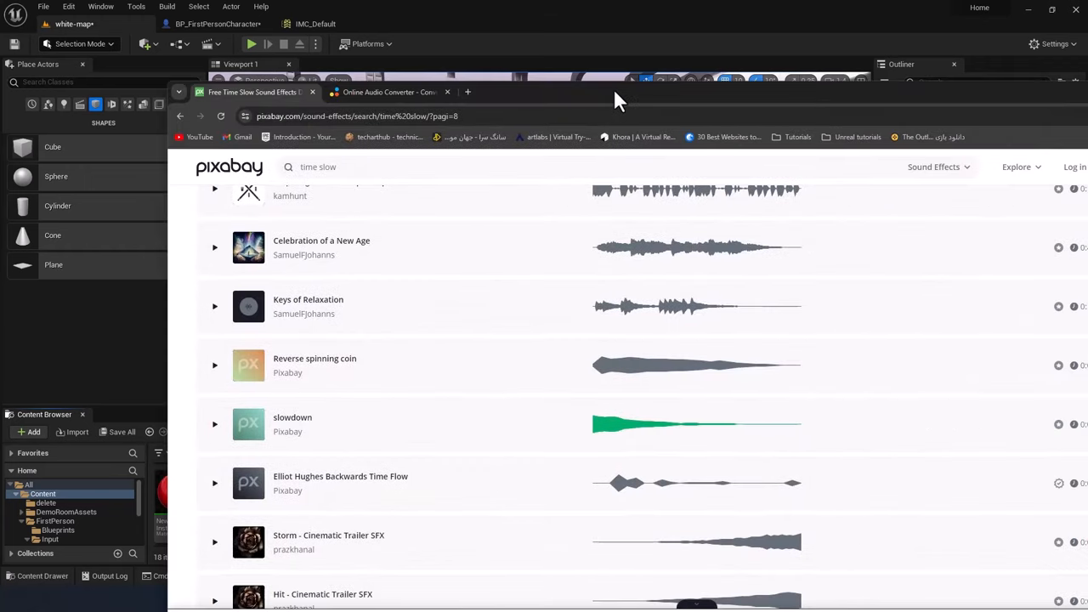
Step: Preview and download Pixabay's 3-second 'slowdown' clip from the time slow results
{"action": "left_click", "coordinate": [1052, 9]}
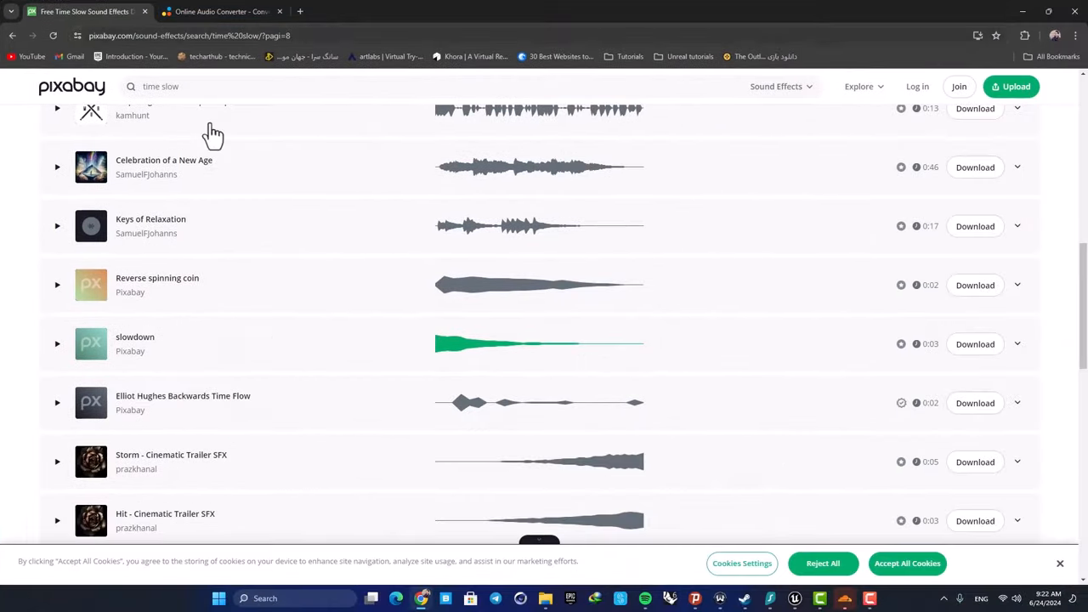
{"action": "scroll", "scroll_direction": "up", "scroll_amount": 3}
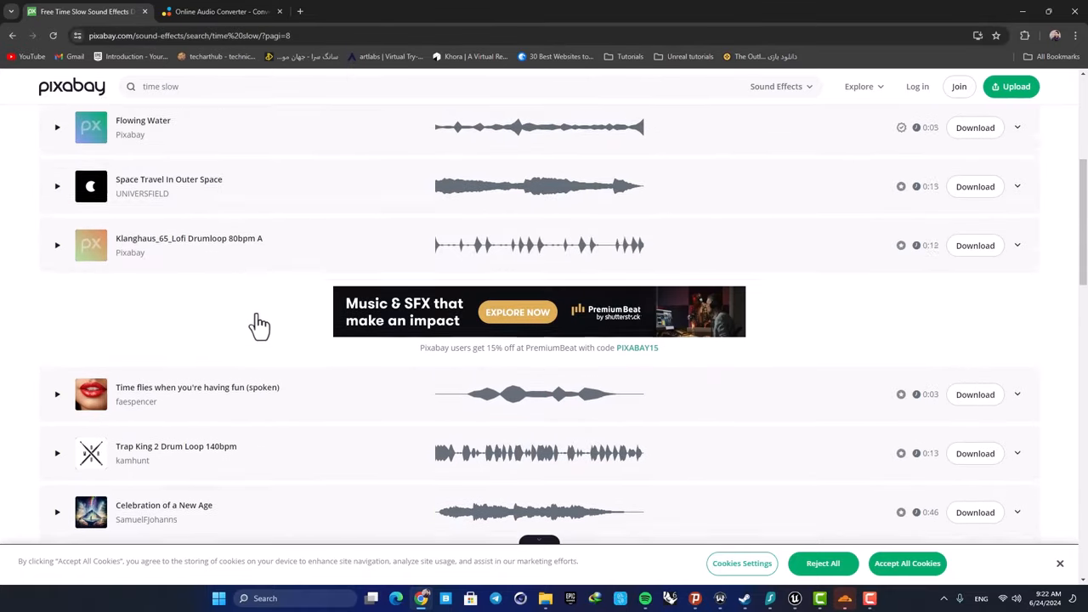
{"action": "scroll", "scroll_direction": "down", "scroll_amount": 3}
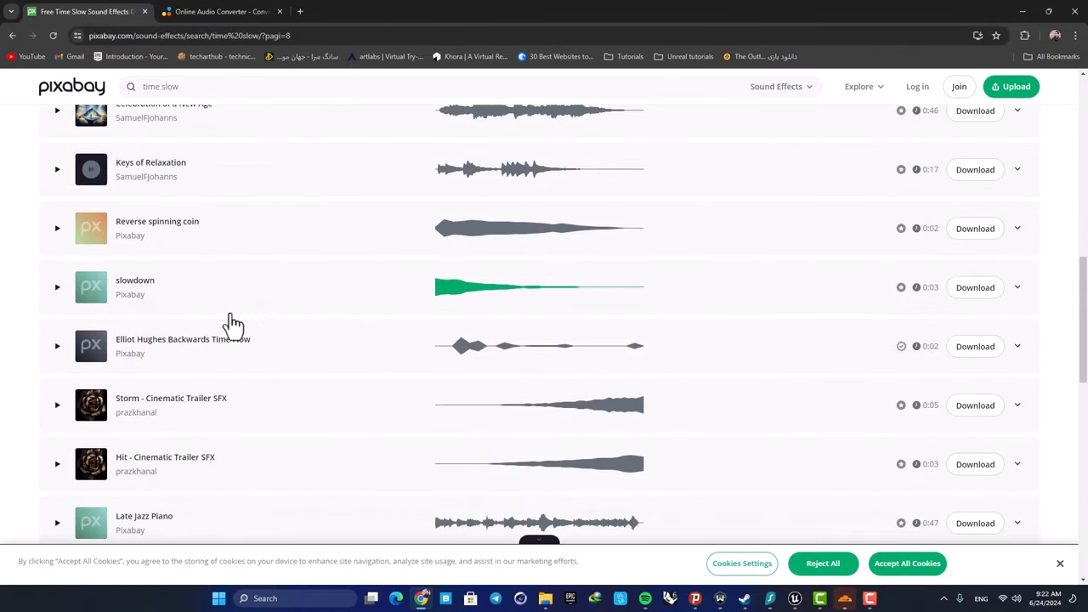
{"action": "mouse_move", "coordinate": [135, 281]}
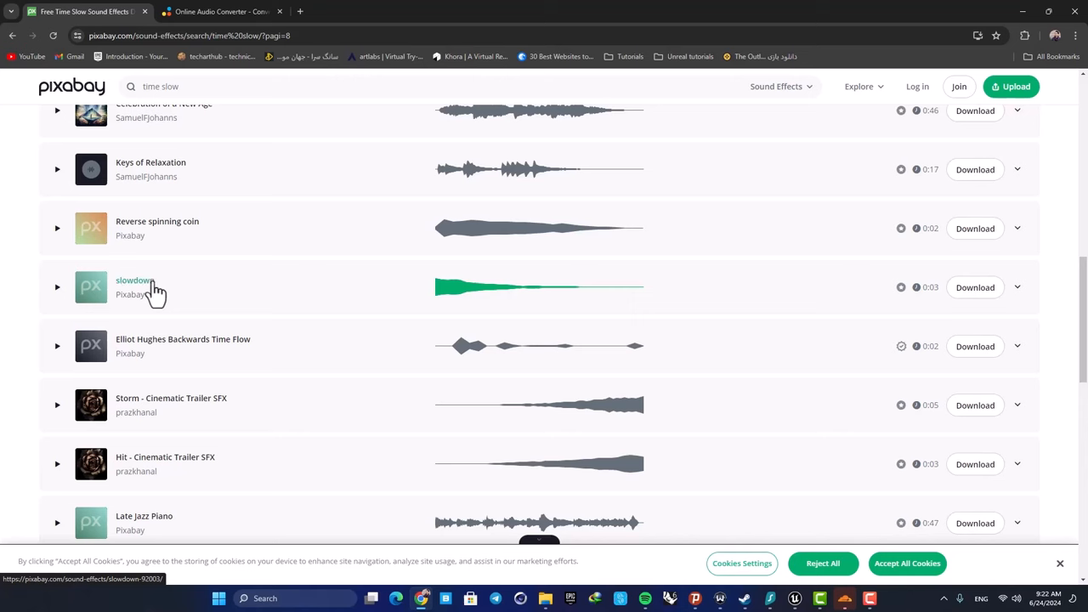
{"action": "left_click", "coordinate": [57, 288]}
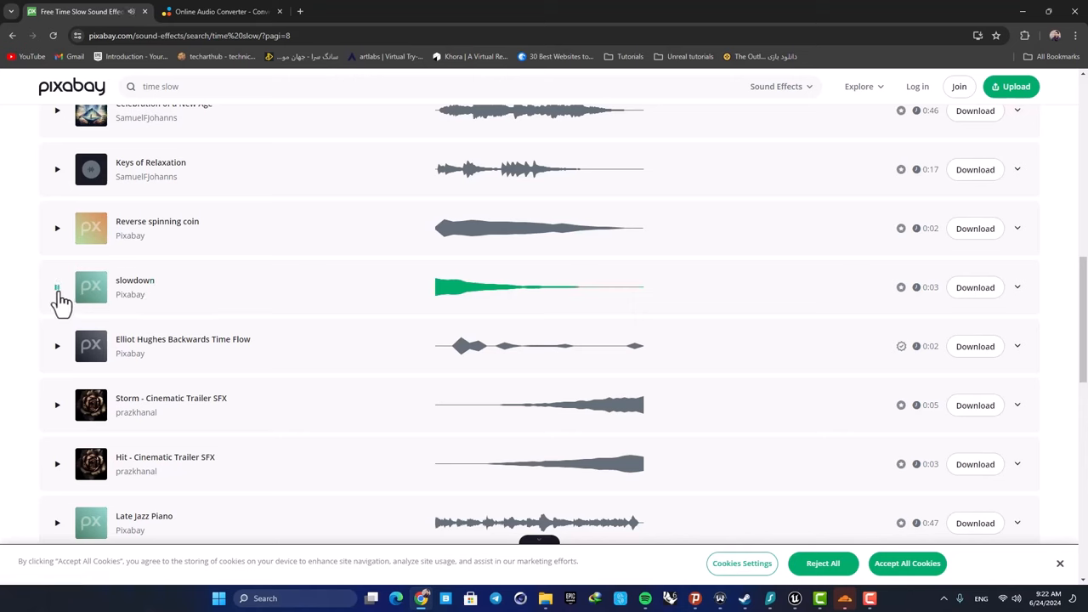
{"action": "mouse_move", "coordinate": [193, 289]}
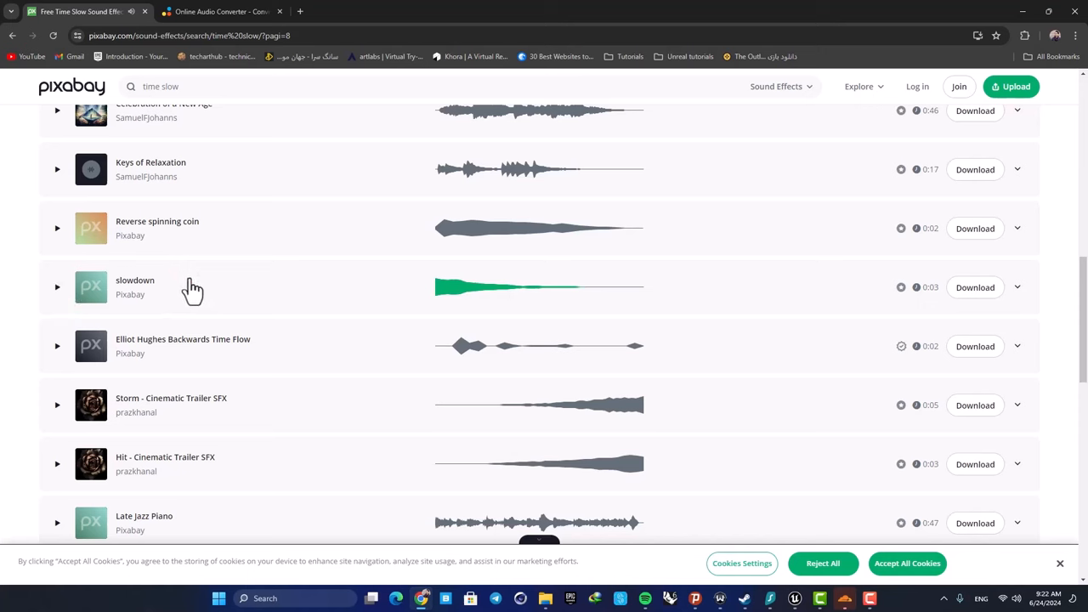
{"action": "mouse_move", "coordinate": [202, 309]}
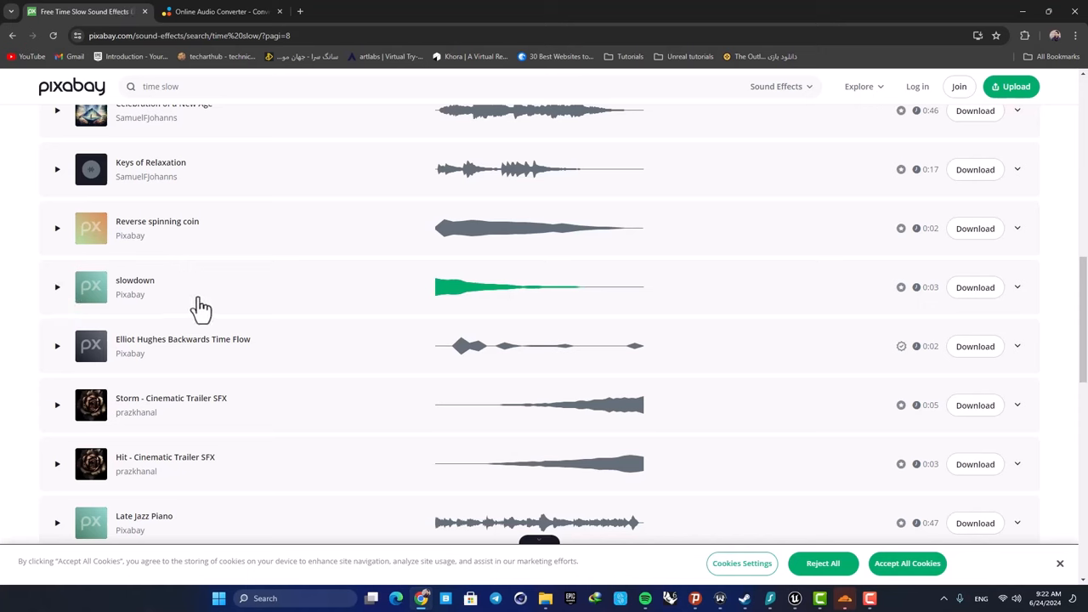
{"action": "mouse_move", "coordinate": [975, 287]}
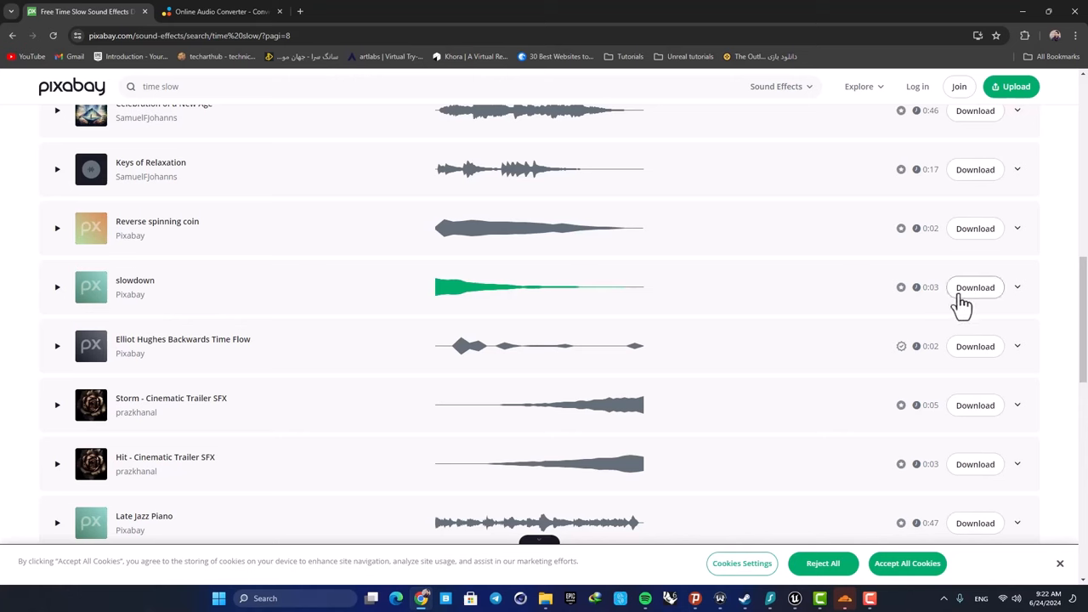
{"action": "mouse_move", "coordinate": [352, 93]}
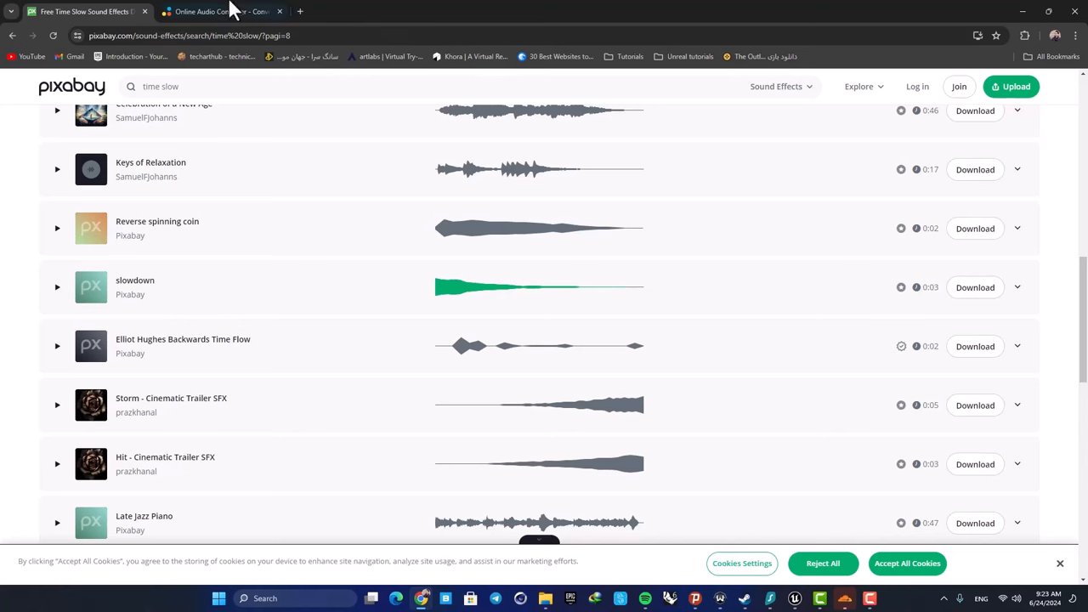
{"action": "left_click", "coordinate": [221, 12]}
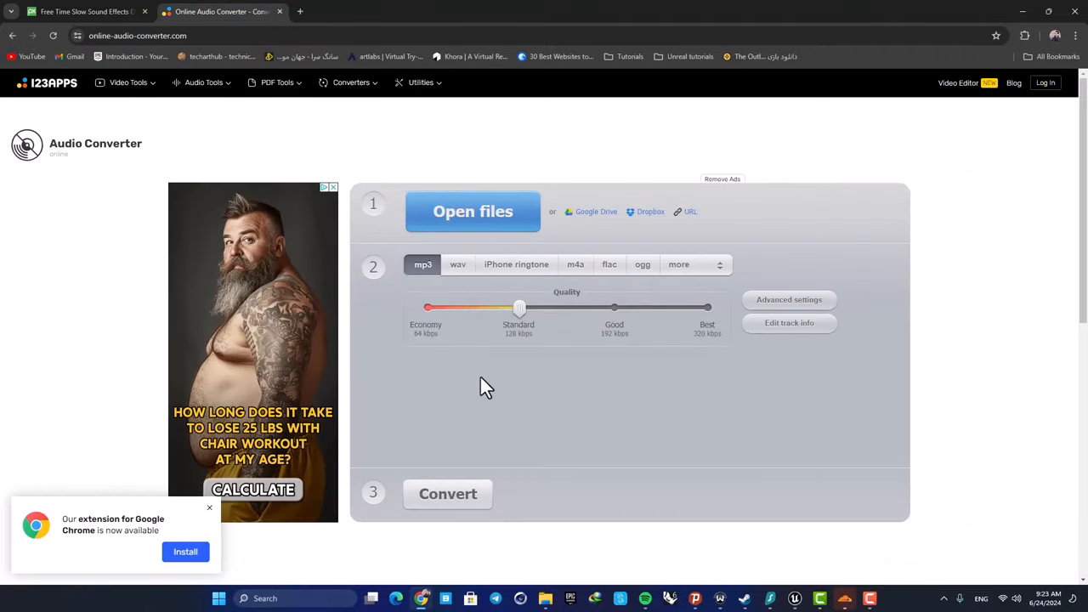
Step: Move between the Pixabay and audio converter tabs, then switch back to Unreal Engine
{"action": "left_click", "coordinate": [794, 597]}
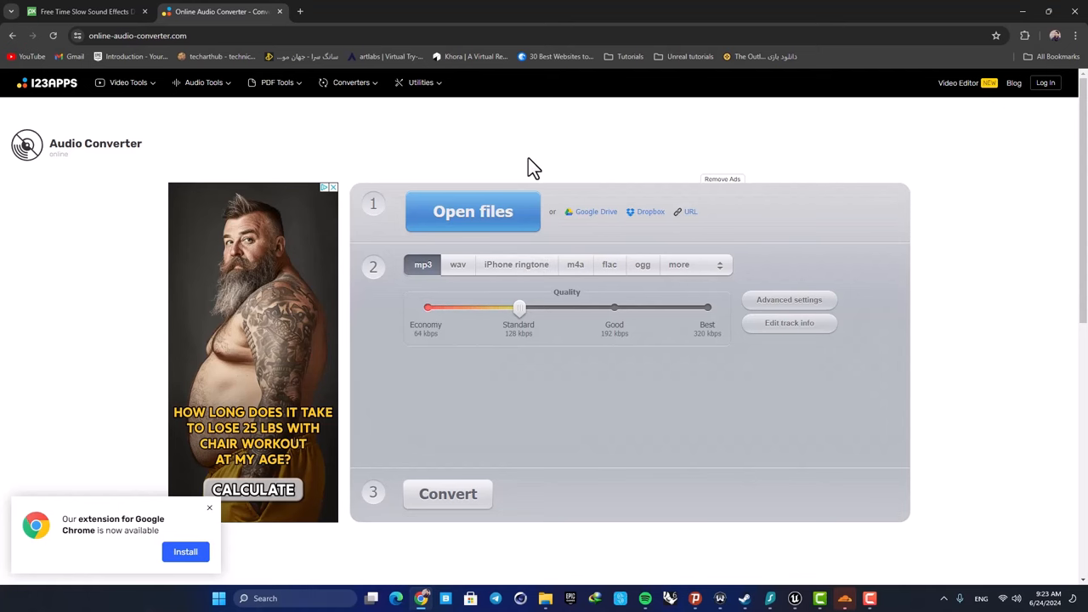
{"action": "left_click", "coordinate": [81, 11]}
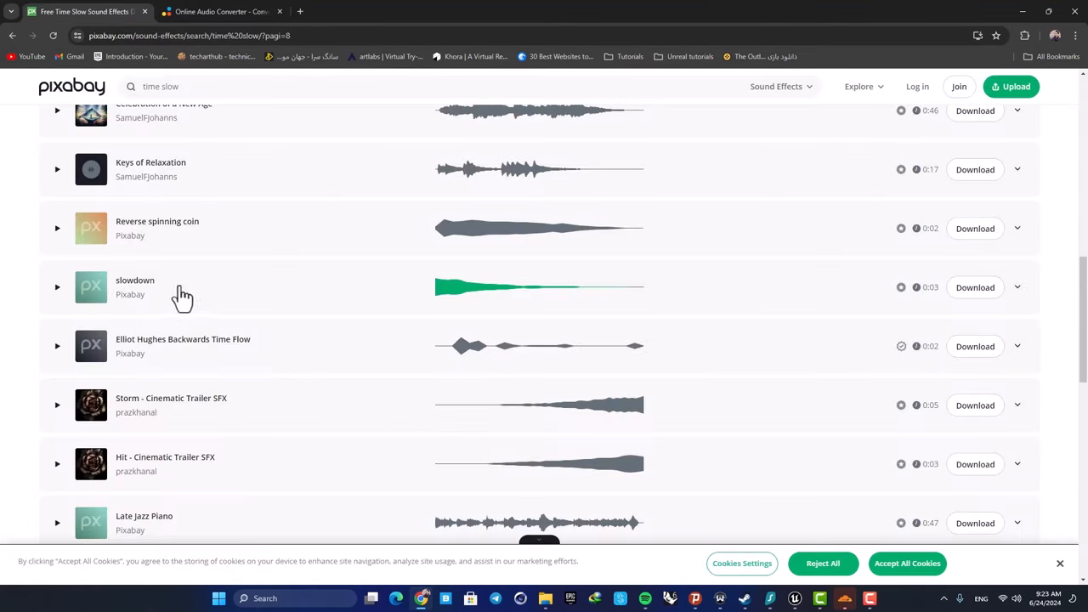
{"action": "left_click", "coordinate": [221, 11]}
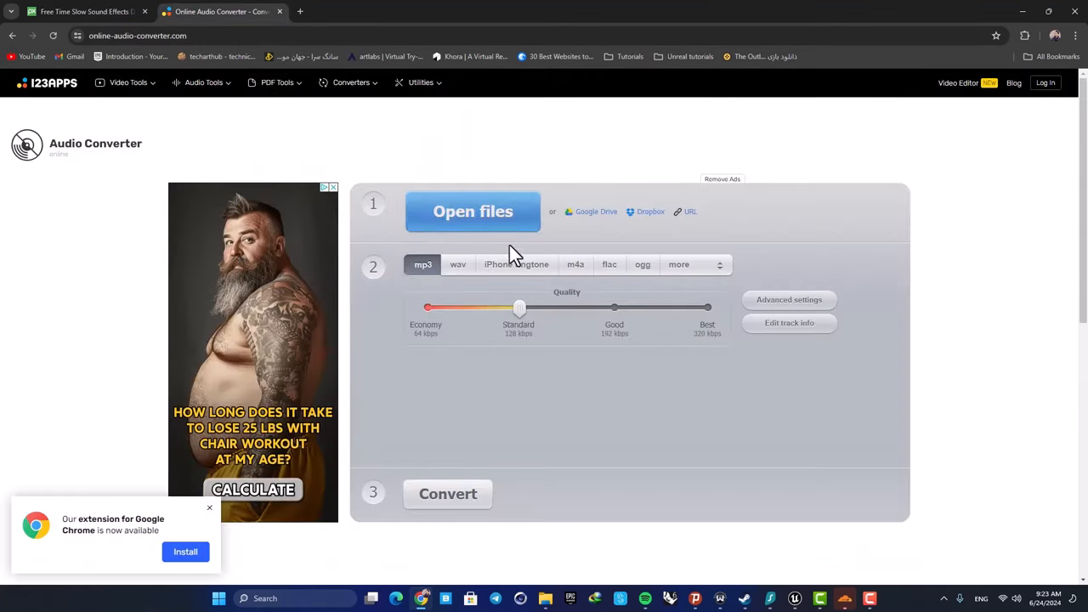
{"action": "left_click", "coordinate": [457, 265]}
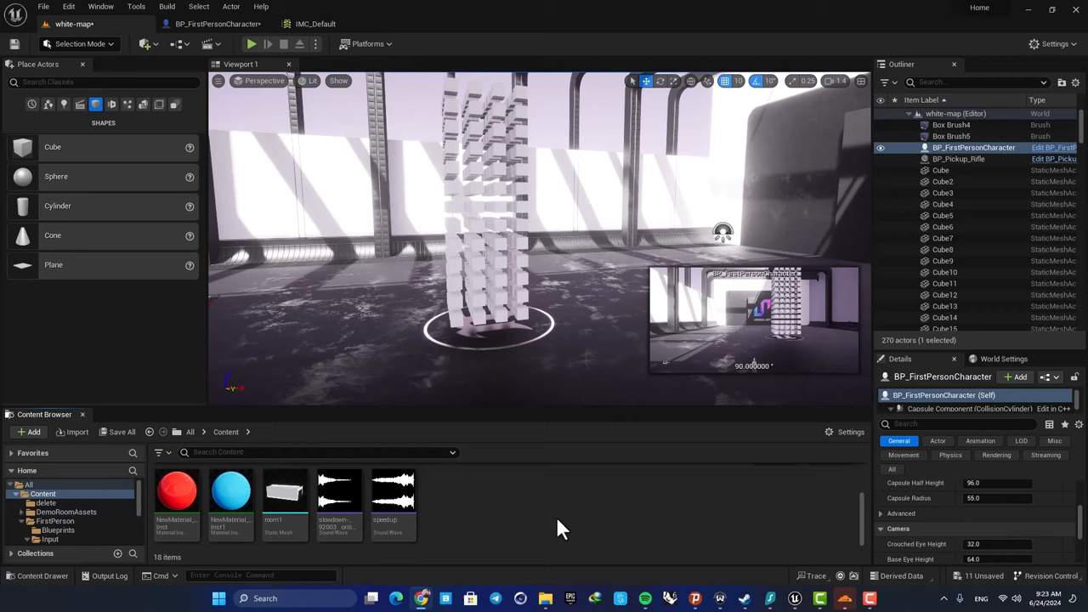
{"action": "mouse_move", "coordinate": [511, 539]}
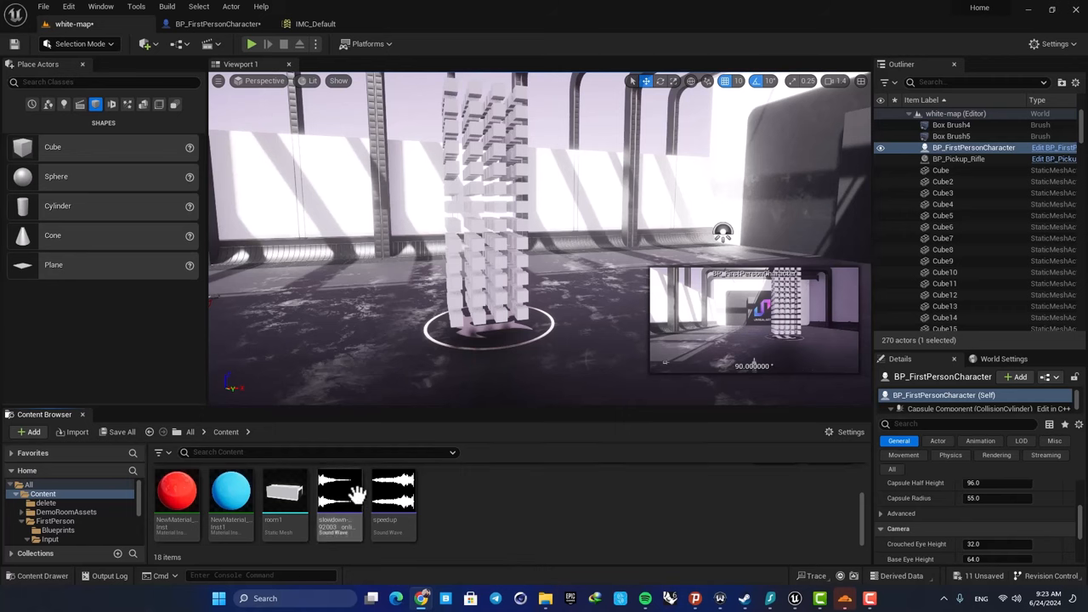
Step: Play the imported slowdown and speedup Sound Waves, then reopen BP_FirstPersonCharacter
{"action": "left_click", "coordinate": [339, 493]}
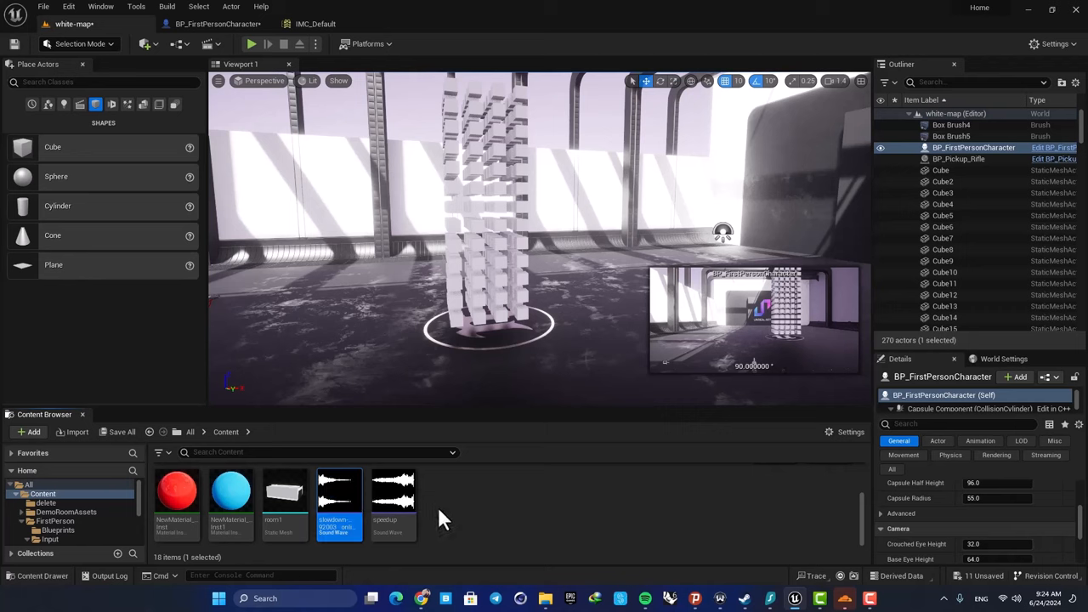
{"action": "mouse_move", "coordinate": [430, 506]}
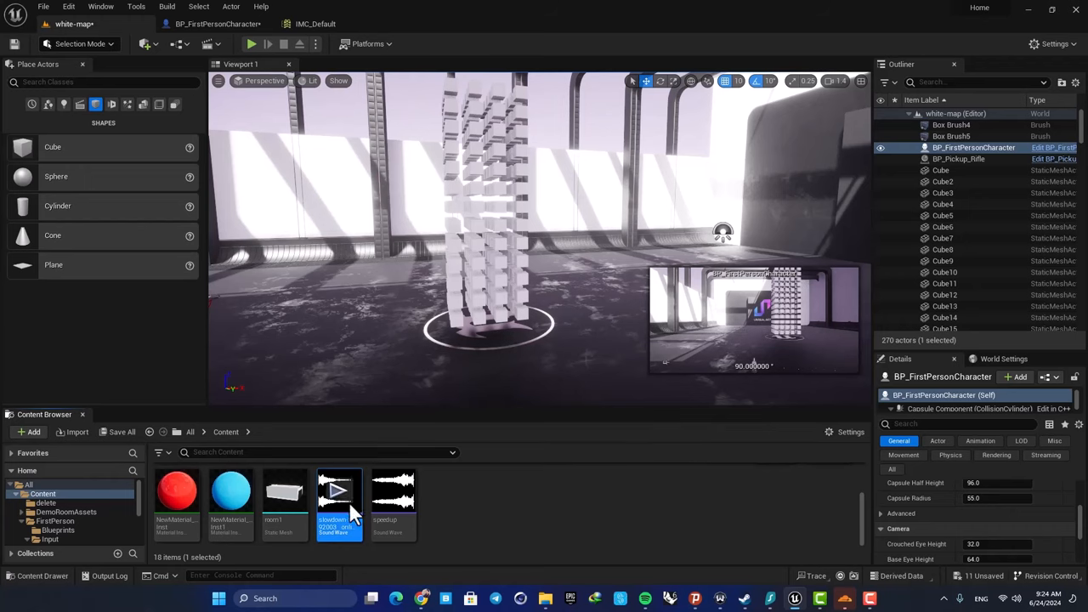
{"action": "mouse_move", "coordinate": [487, 527]}
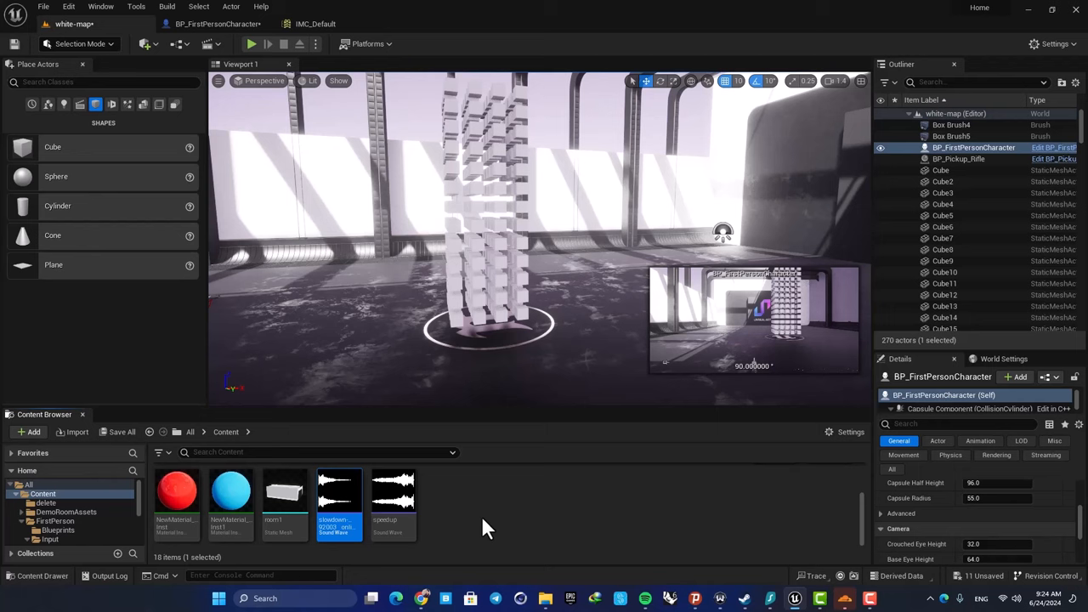
{"action": "mouse_move", "coordinate": [366, 523]}
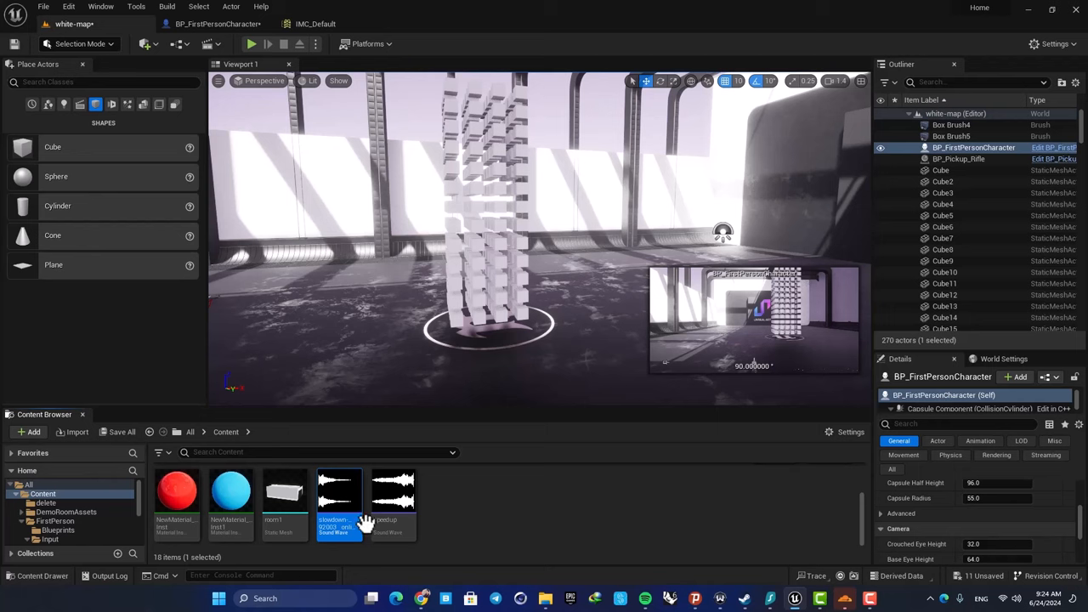
{"action": "left_click", "coordinate": [503, 531]}
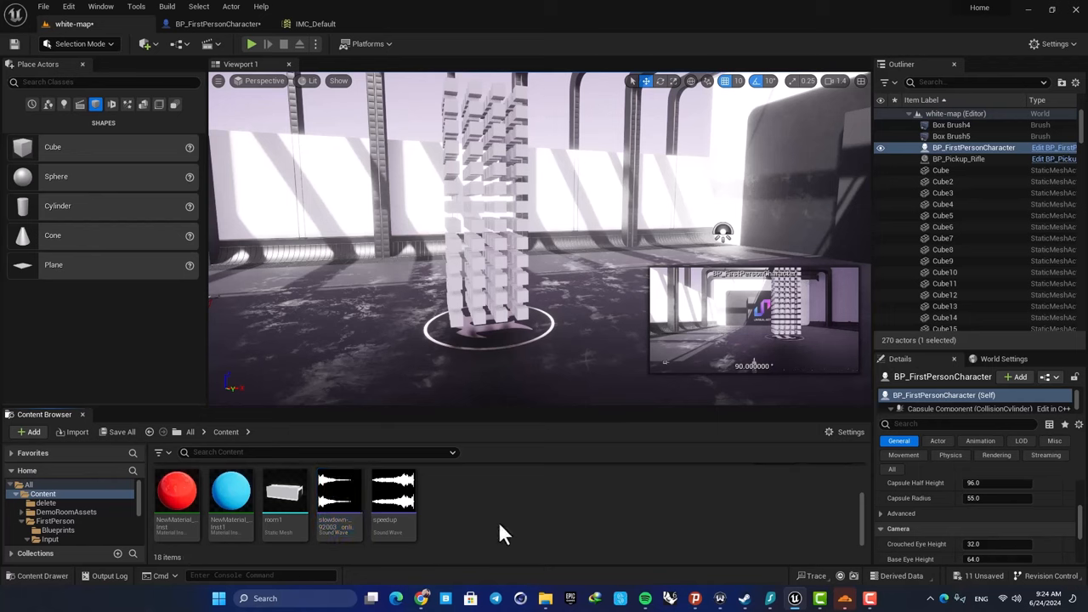
{"action": "mouse_move", "coordinate": [393, 493]}
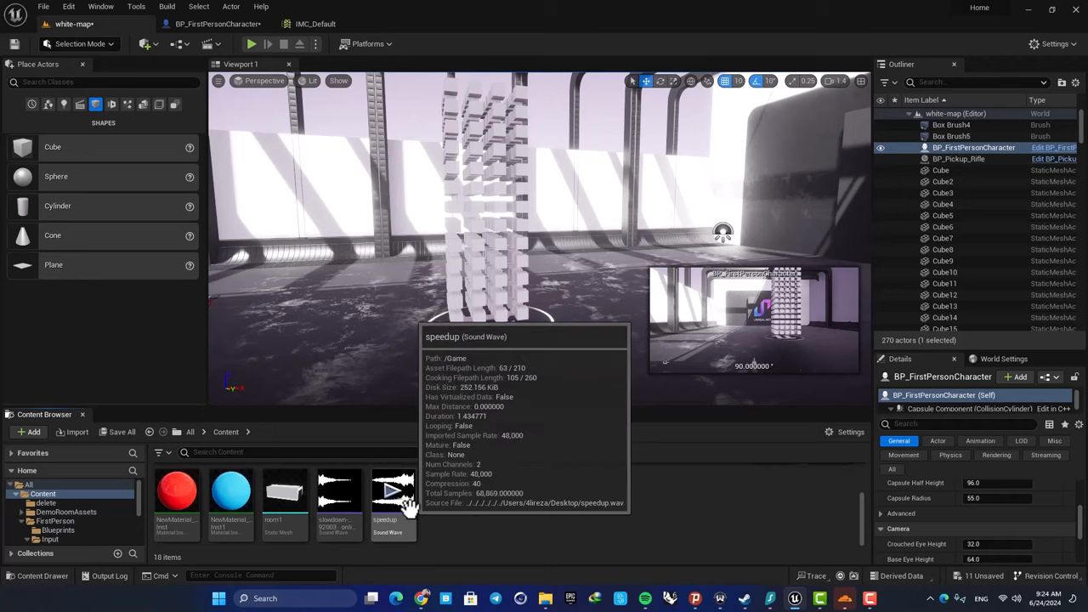
{"action": "mouse_move", "coordinate": [484, 516]}
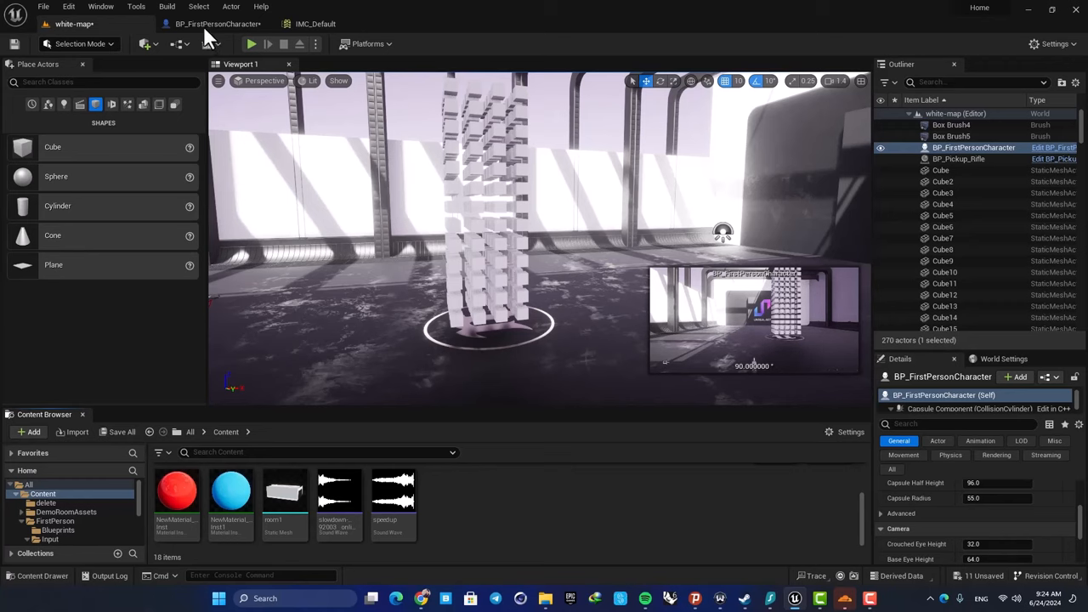
{"action": "left_click", "coordinate": [217, 23]}
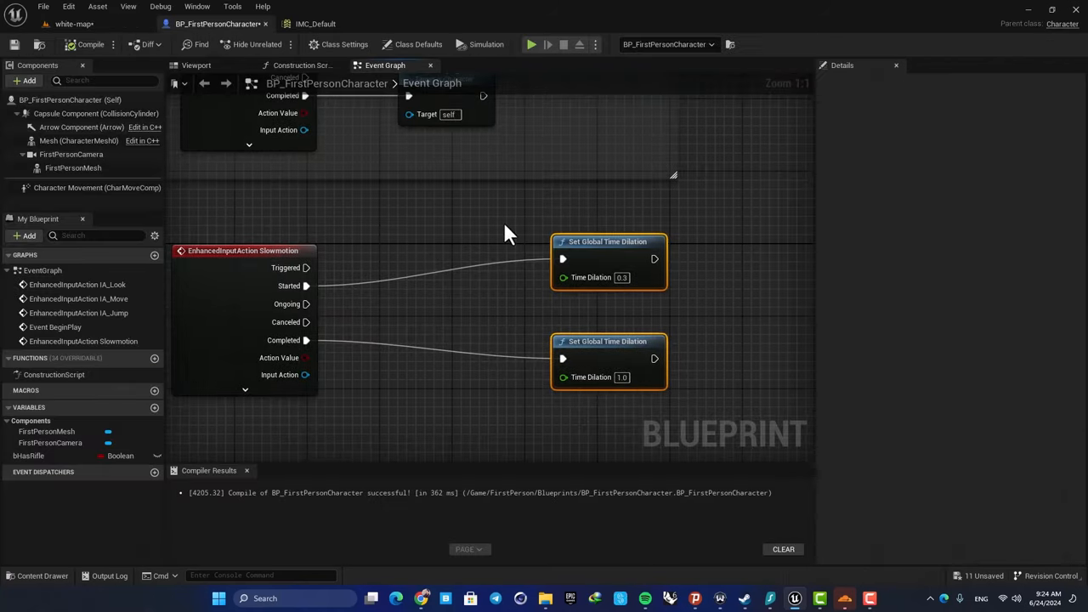
Step: Add Play Sound 2D nodes on Started (slowdown sound) and Completed, choosing their sound assets
{"action": "left_click_drag", "start_coordinate": [306, 268], "coordinate": [422, 268]}
{"action": "type", "text": "pla"}
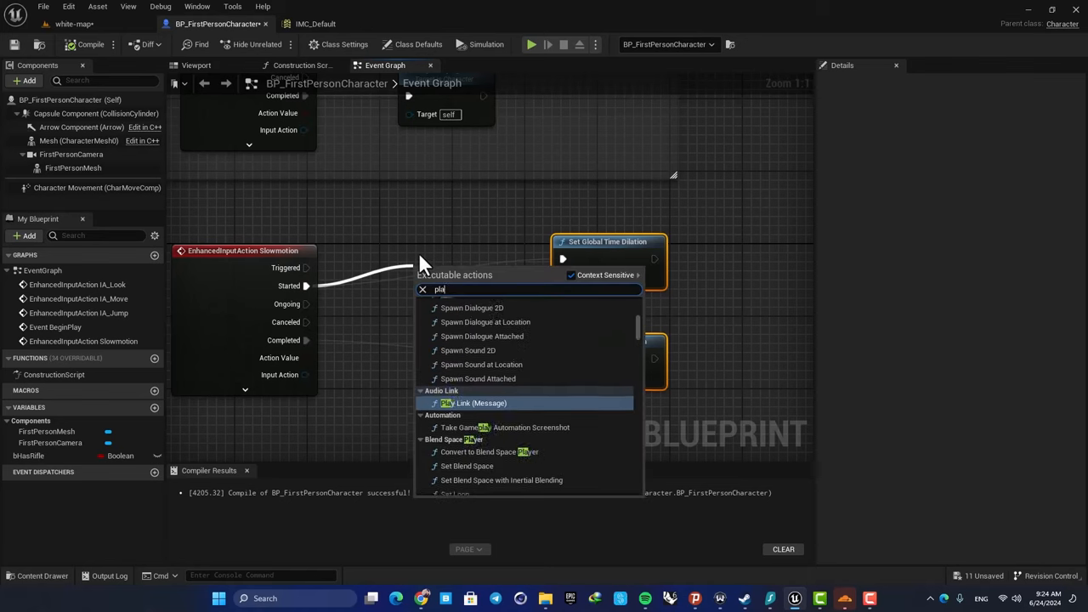
{"action": "left_click", "coordinate": [469, 349]}
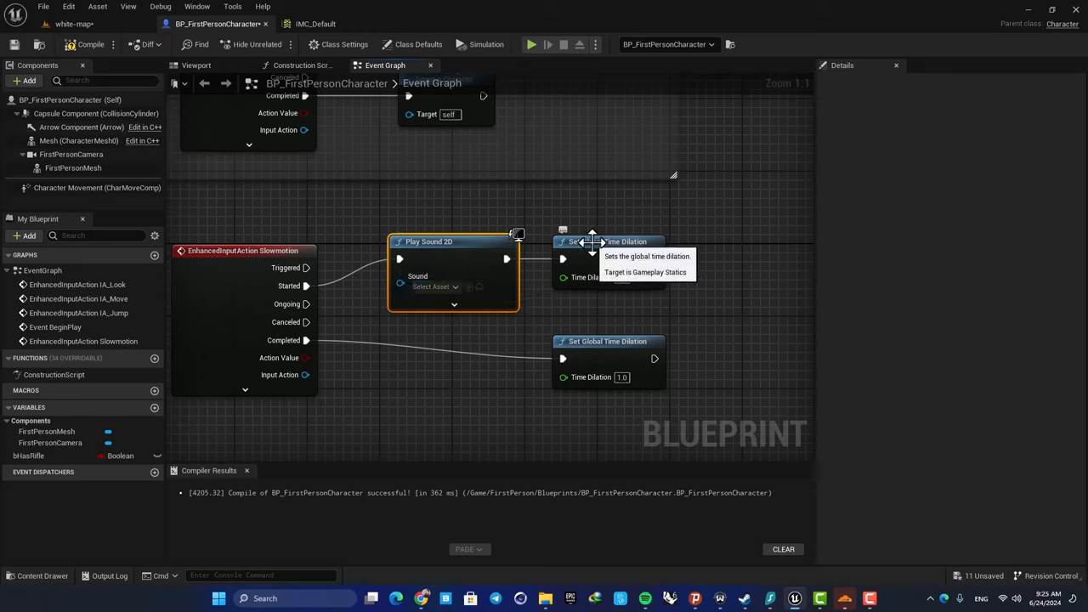
{"action": "left_click", "coordinate": [453, 286]}
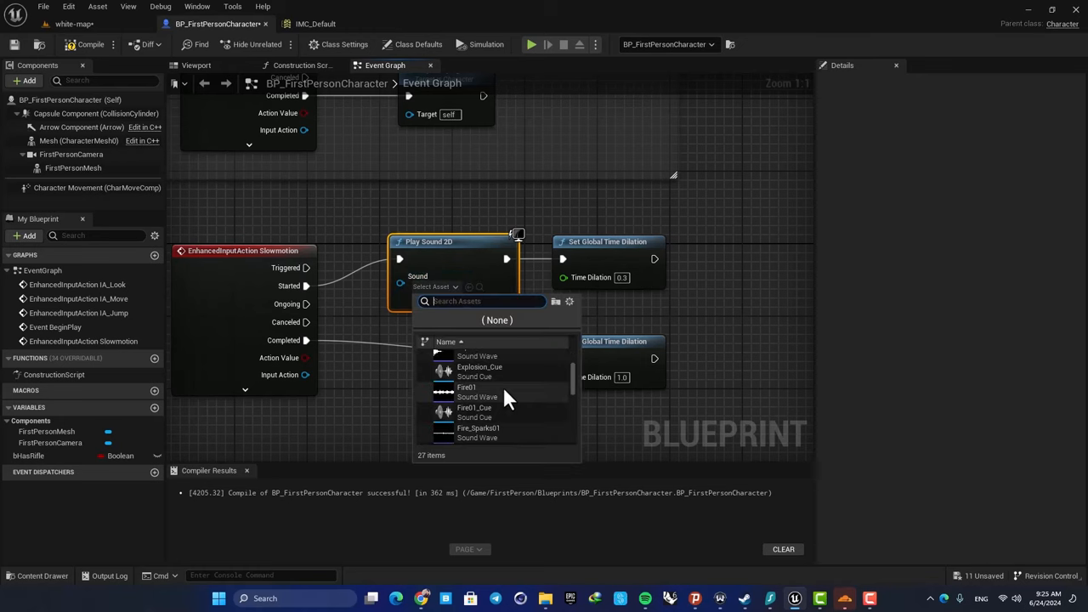
{"action": "scroll", "scroll_direction": "down", "scroll_amount": 3}
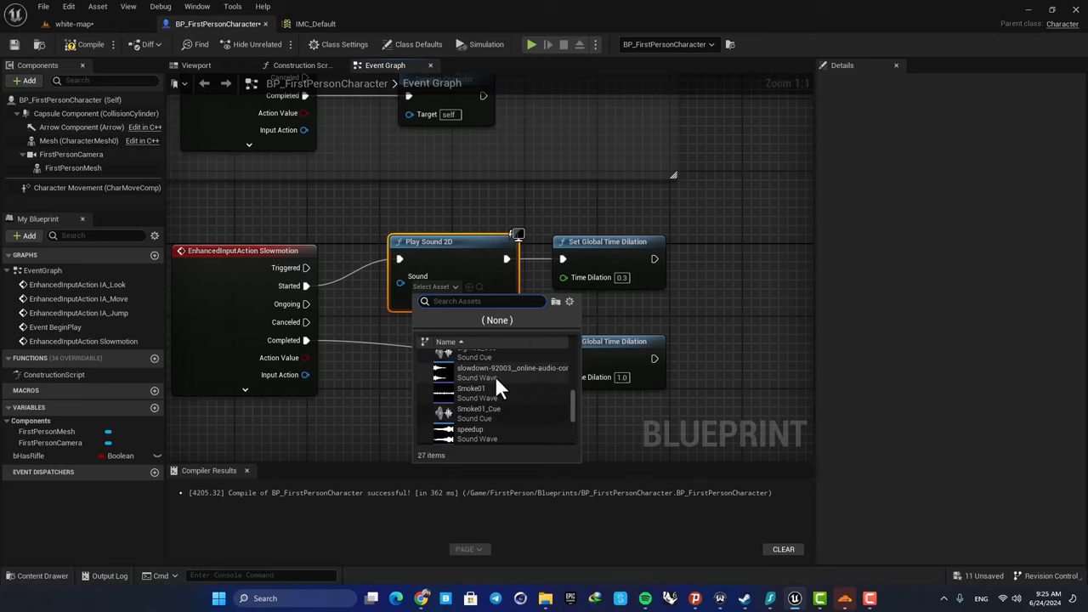
{"action": "left_click", "coordinate": [513, 367]}
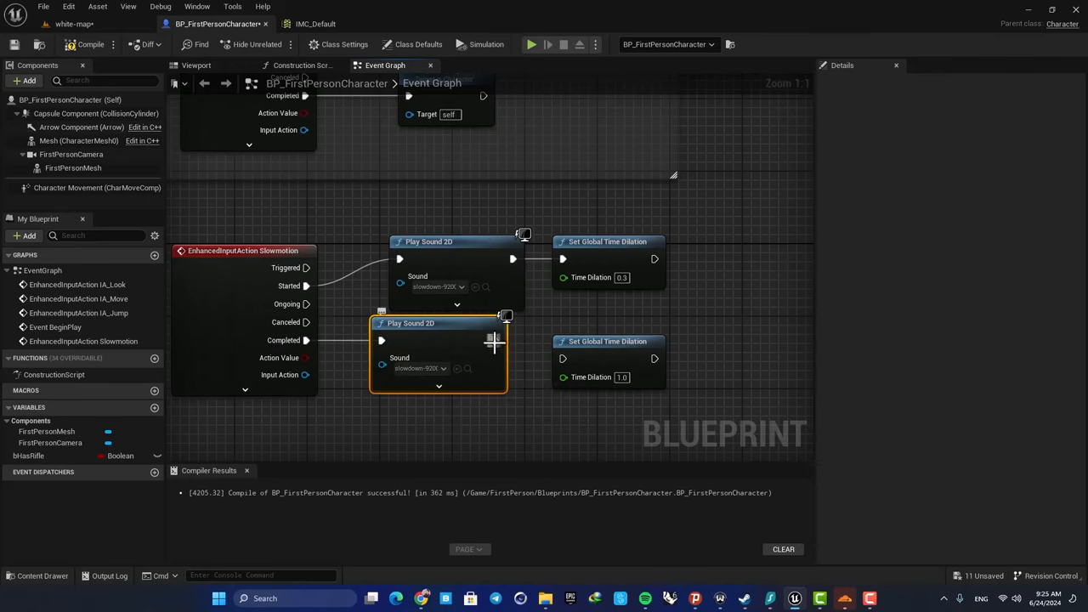
{"action": "mouse_move", "coordinate": [417, 368]}
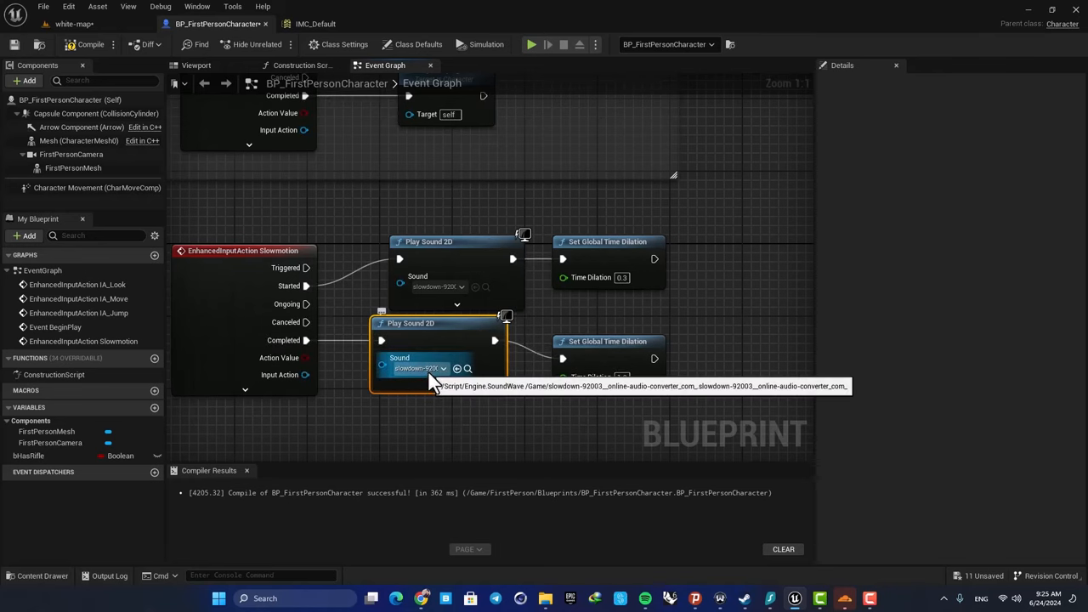
{"action": "left_click", "coordinate": [441, 368]}
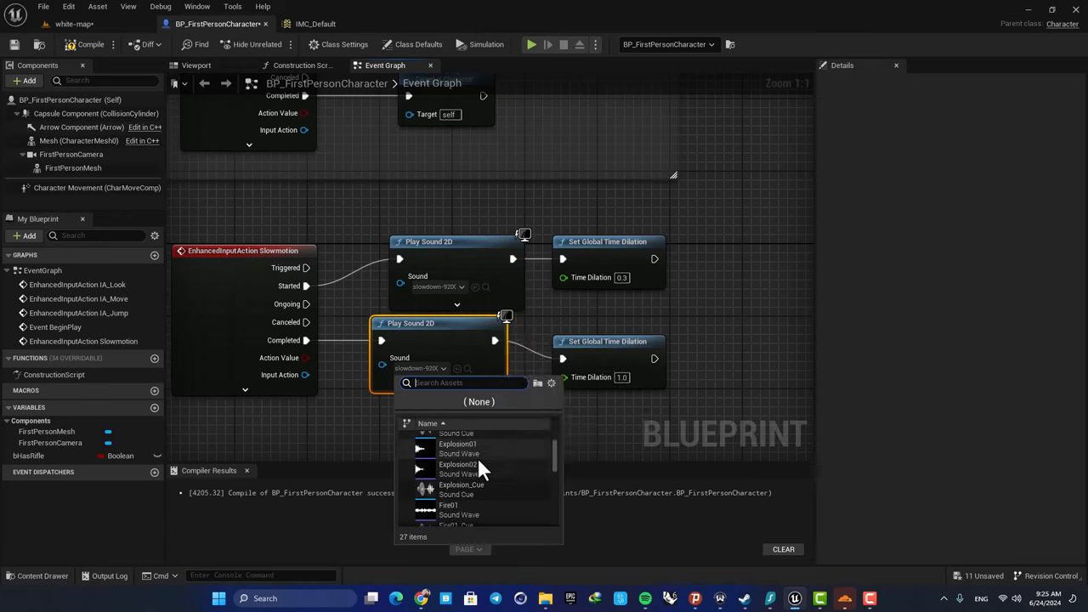
{"action": "scroll", "scroll_direction": "down", "scroll_amount": 3}
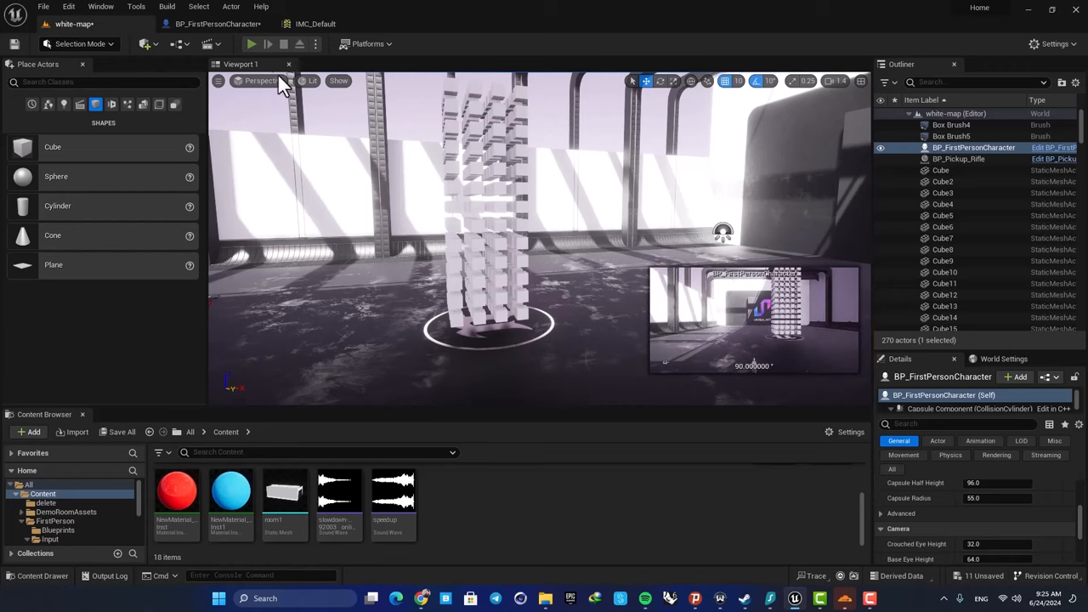
{"action": "left_click", "coordinate": [250, 43]}
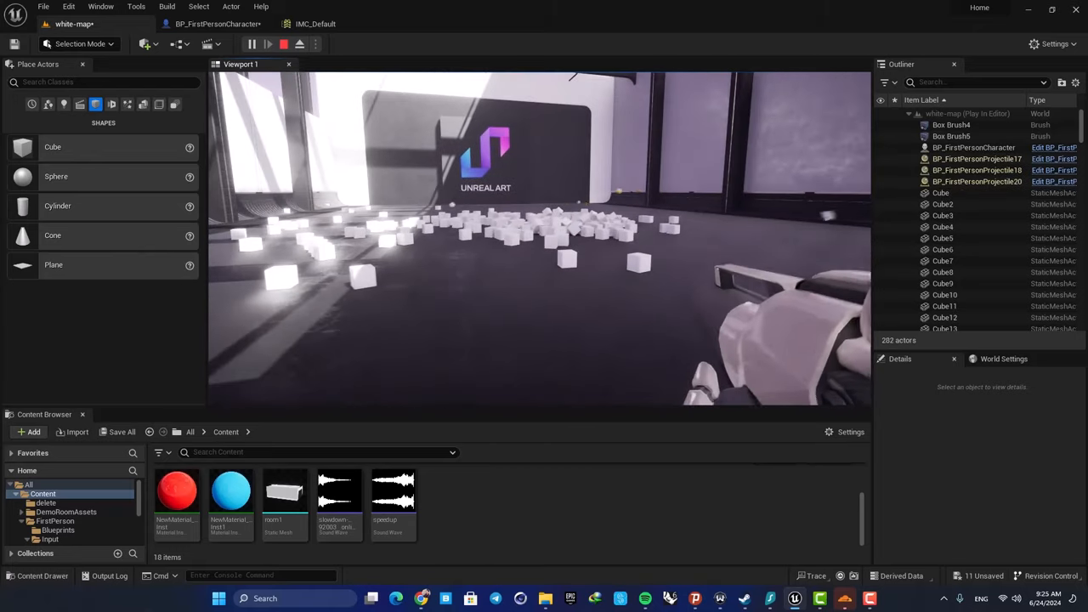
{"action": "left_click", "coordinate": [300, 44]}
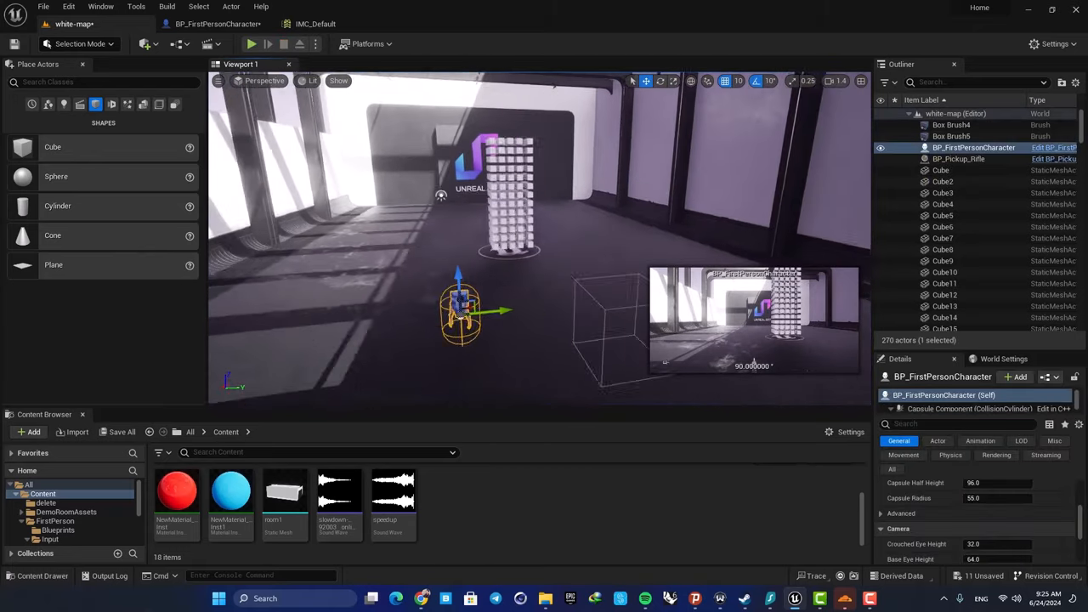